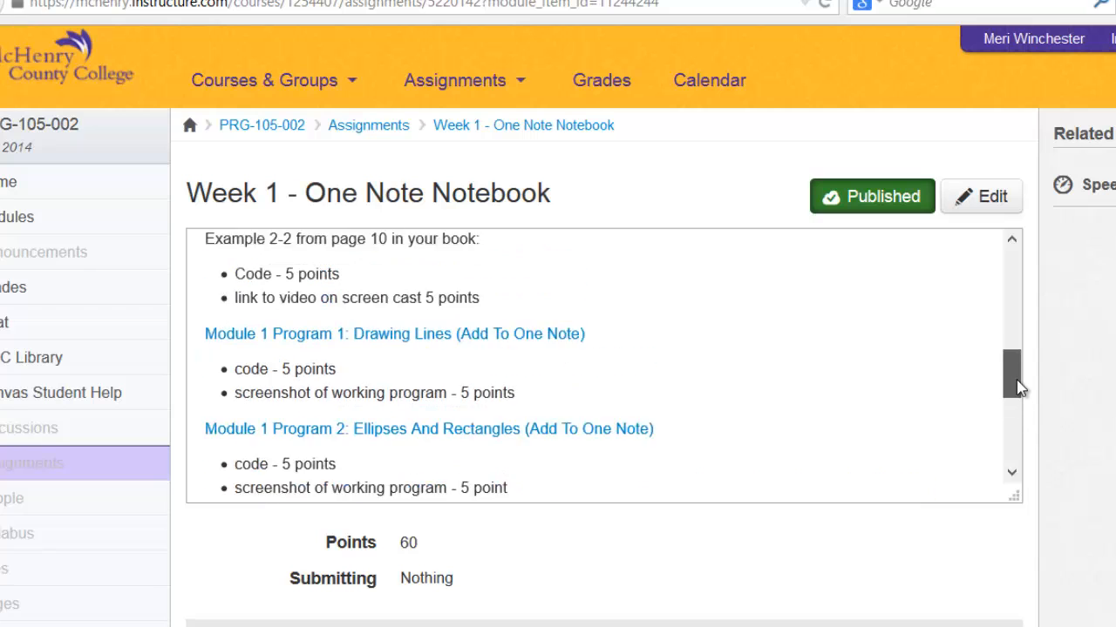
# Scroll down the Canvas assignment page before opening a new blank browser tab
pyautogui.scroll(-3)
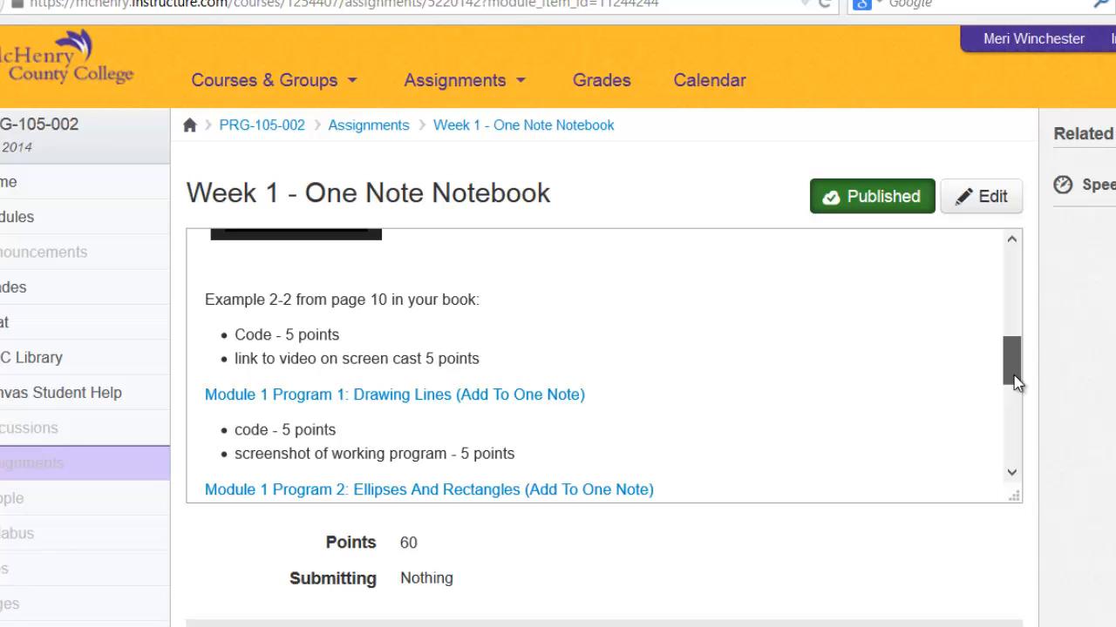
pyautogui.moveTo(821, 301)
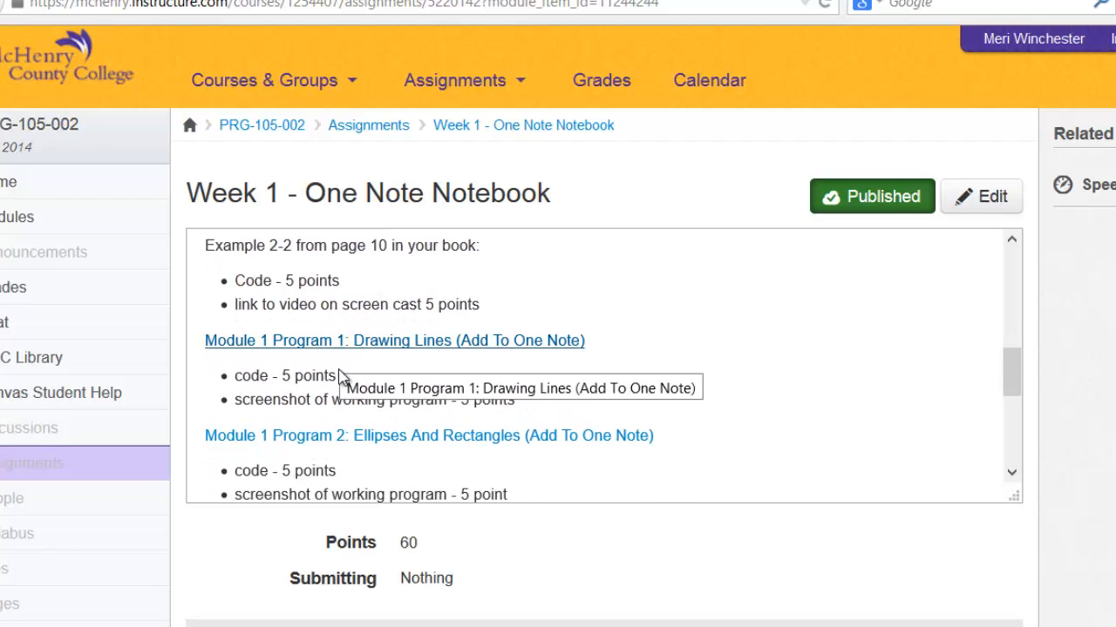
pyautogui.moveTo(332, 454)
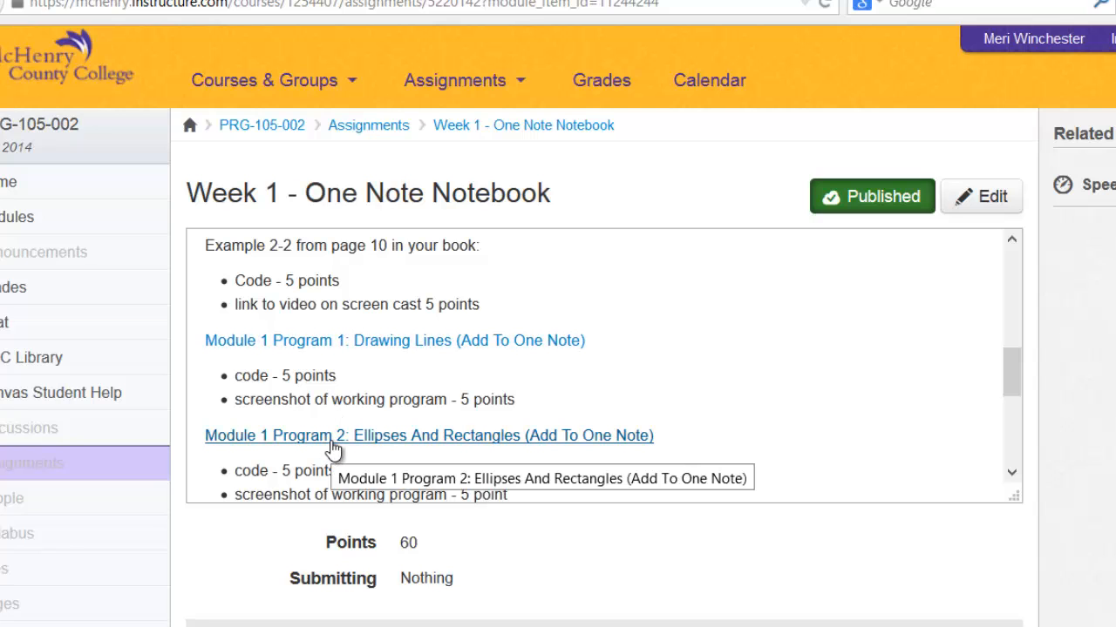
pyautogui.scroll(-3)
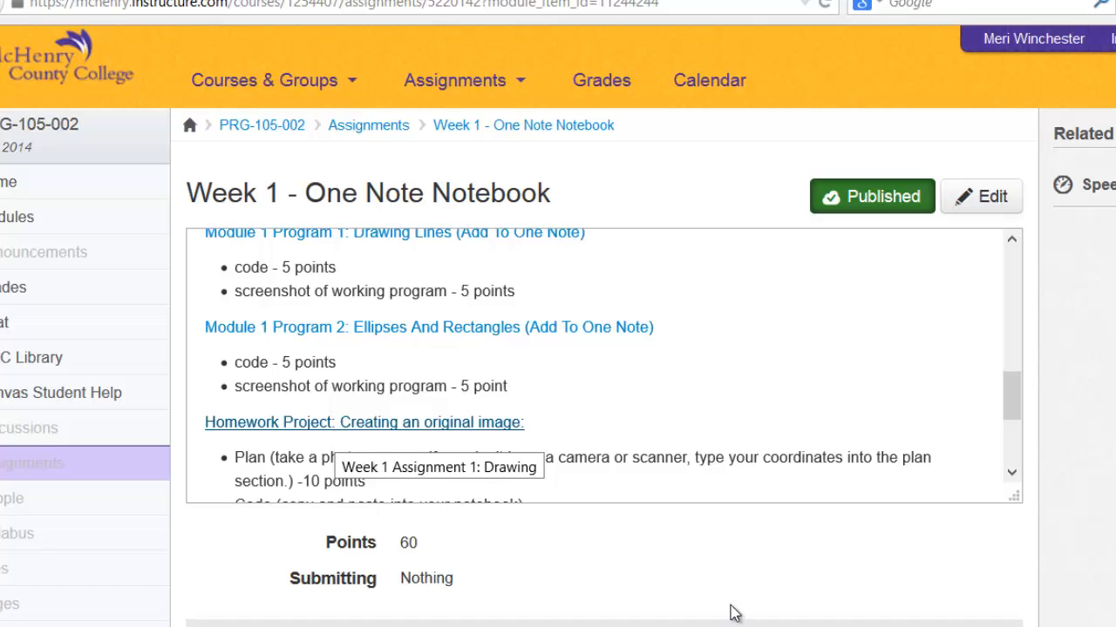
pyautogui.scroll(-3)
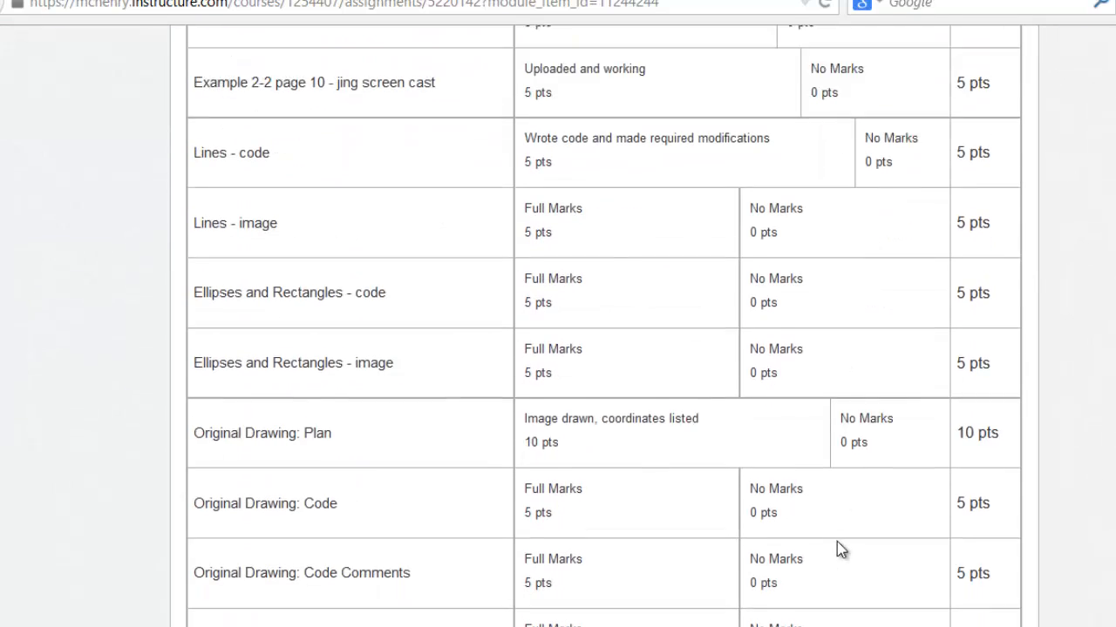
pyautogui.scroll(-3)
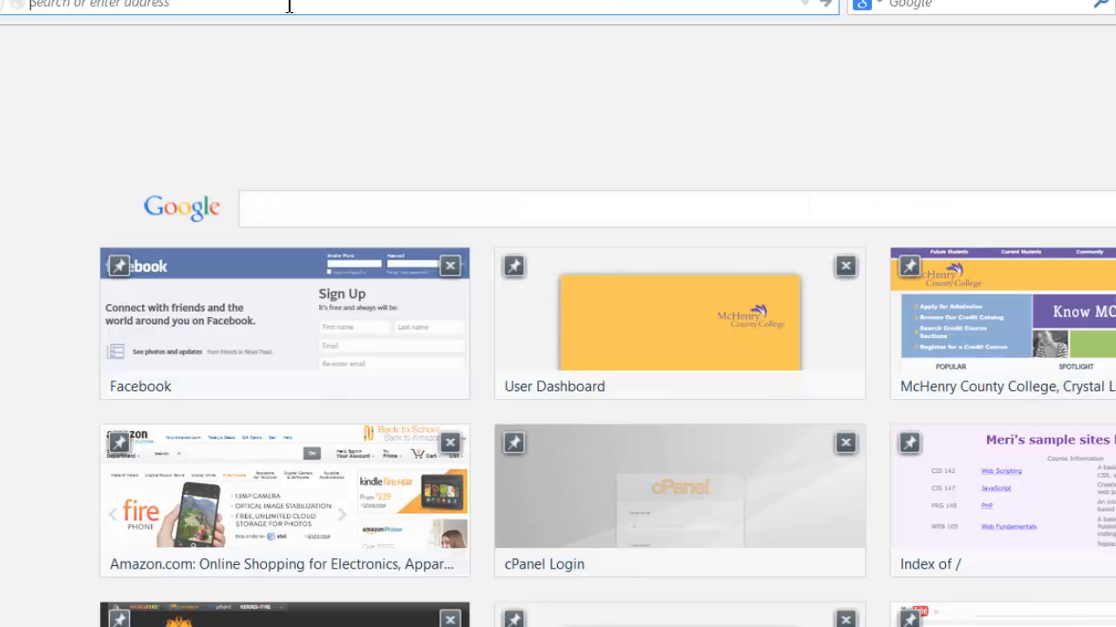
# Search Google for 'onedrive' and open the Microsoft OneDrive result
pyautogui.write('onedrive')
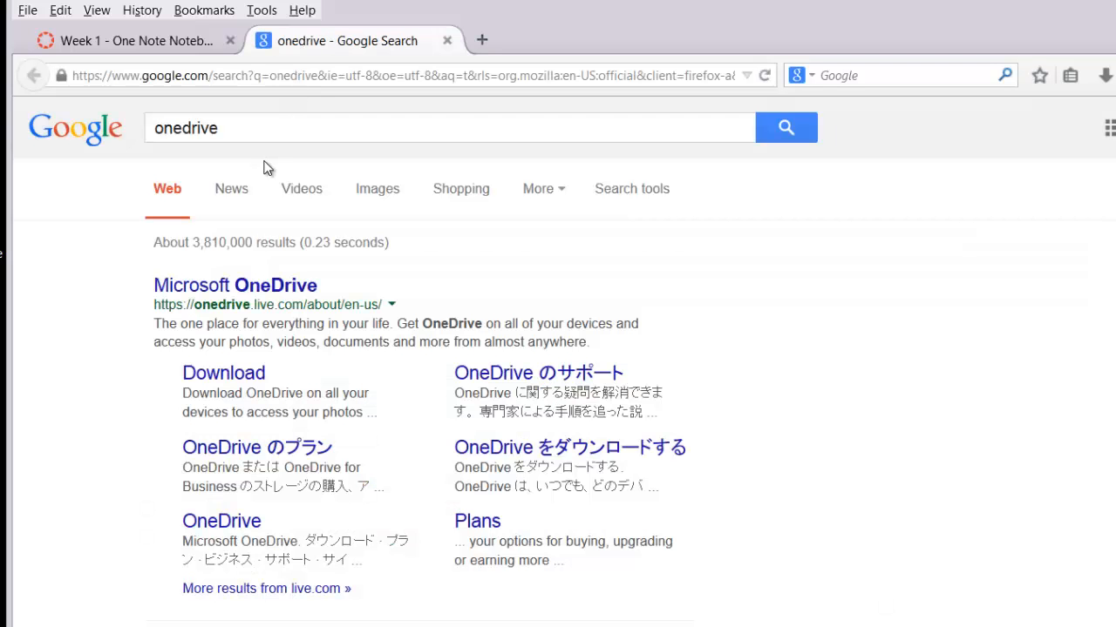
pyautogui.click(235, 285)
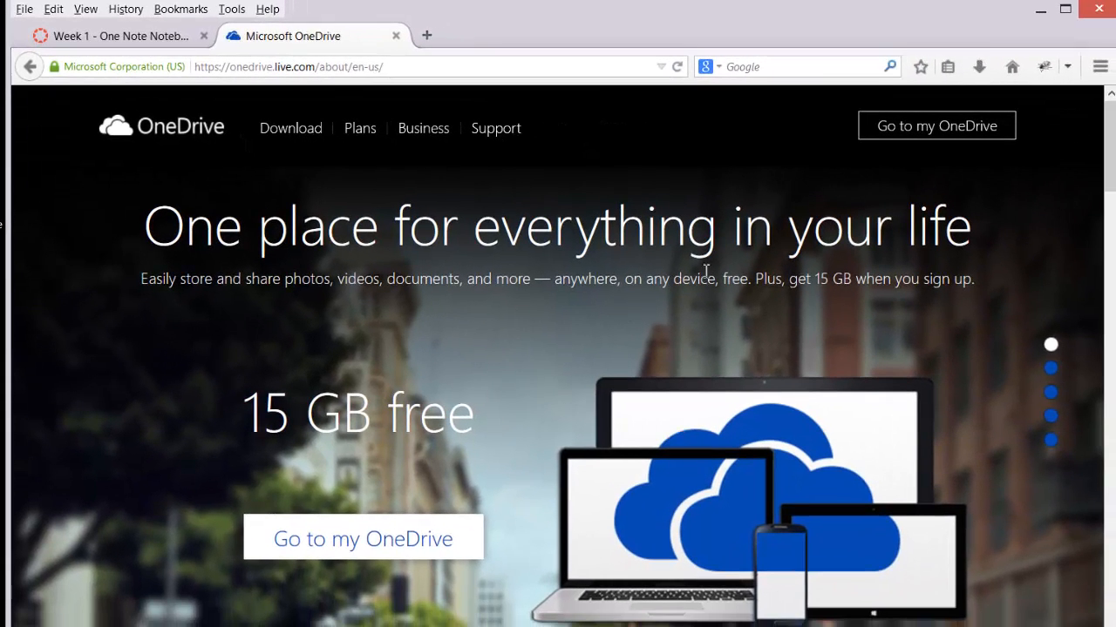
# Go to My OneDrive files and choose Create > OneNote notebook
pyautogui.click(936, 125)
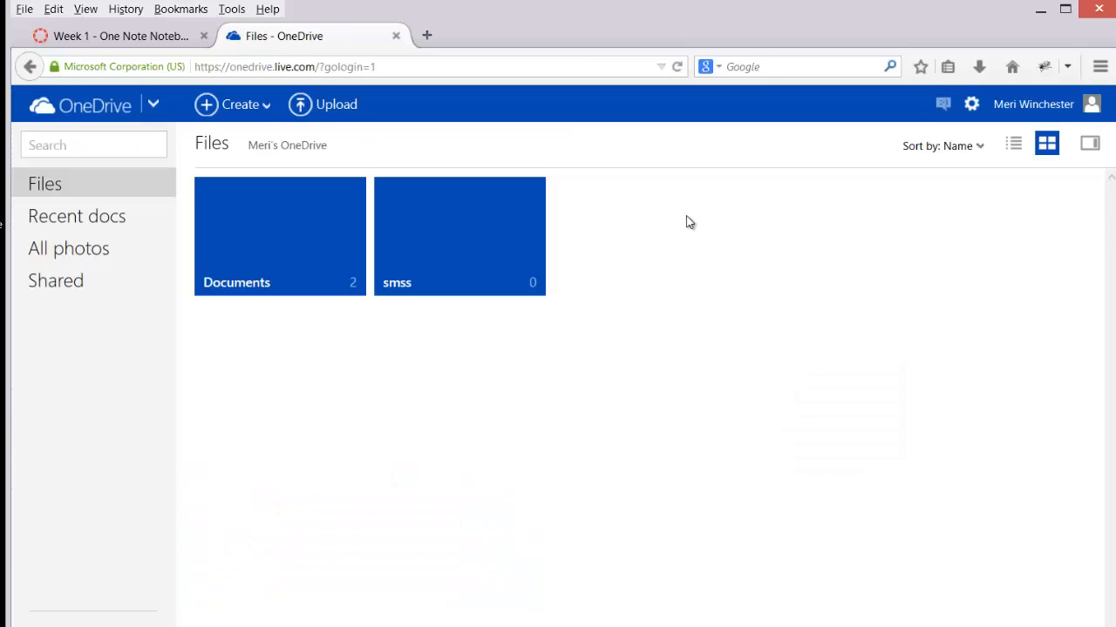
pyautogui.moveTo(412, 154)
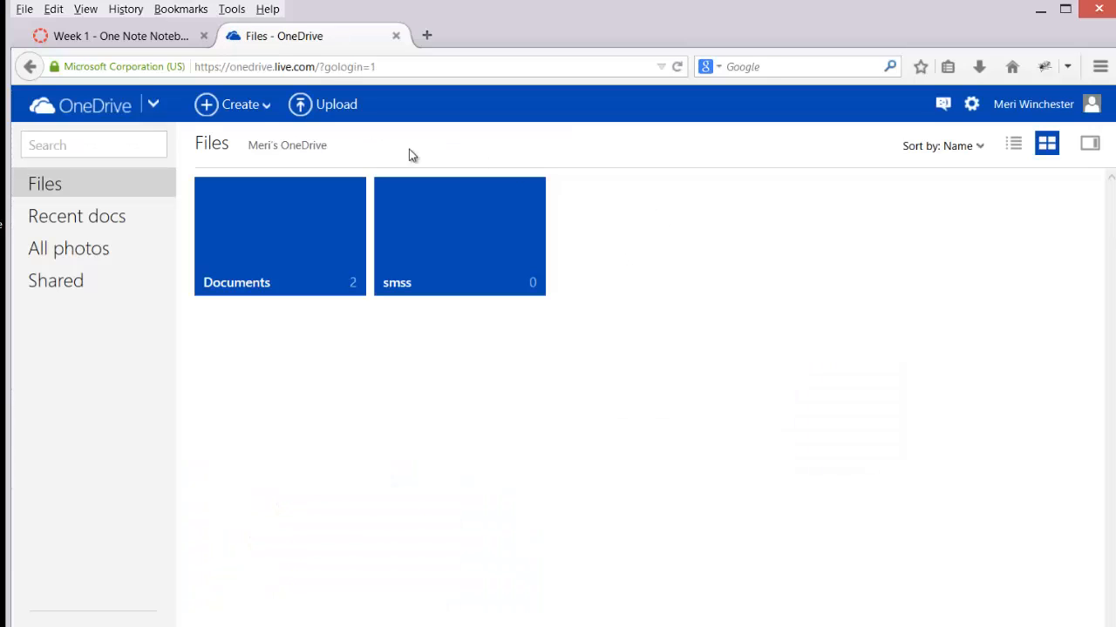
pyautogui.click(232, 103)
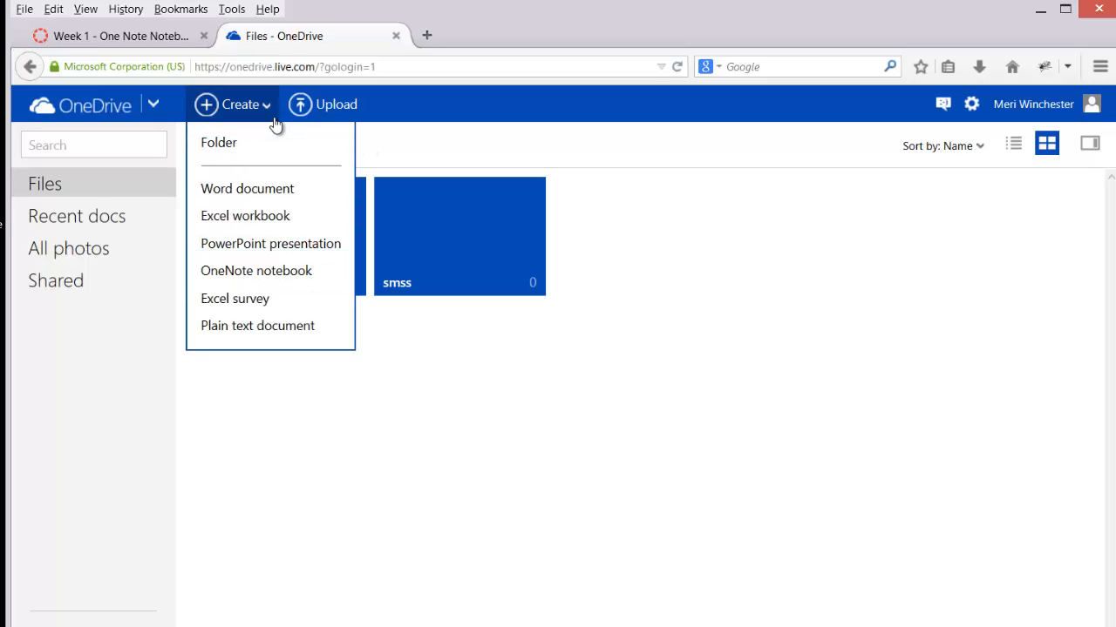
pyautogui.moveTo(266, 271)
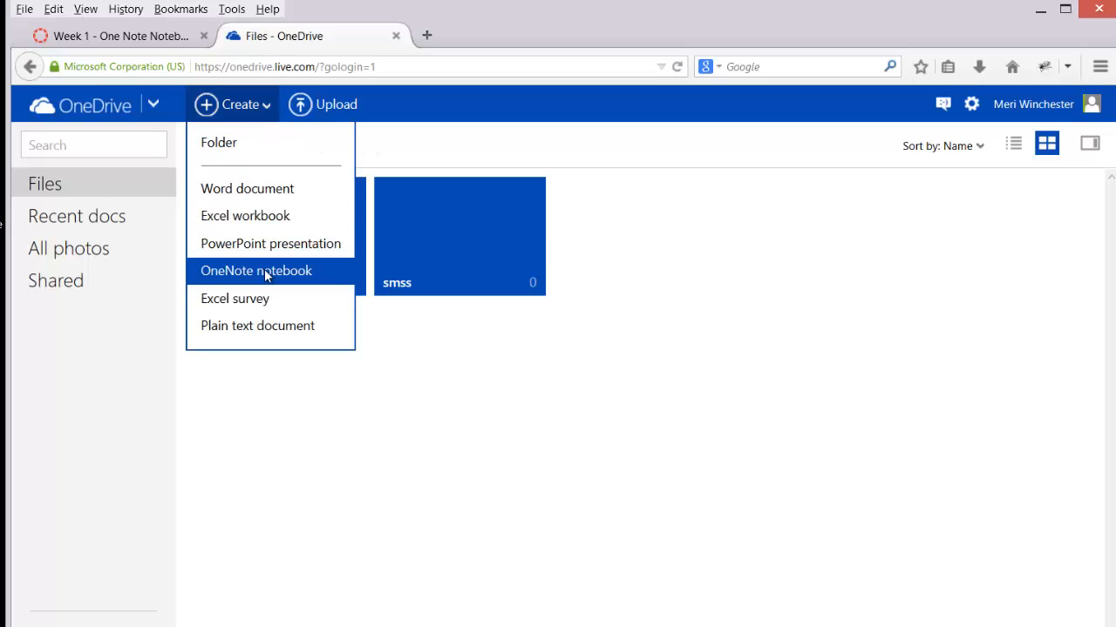
pyautogui.click(256, 271)
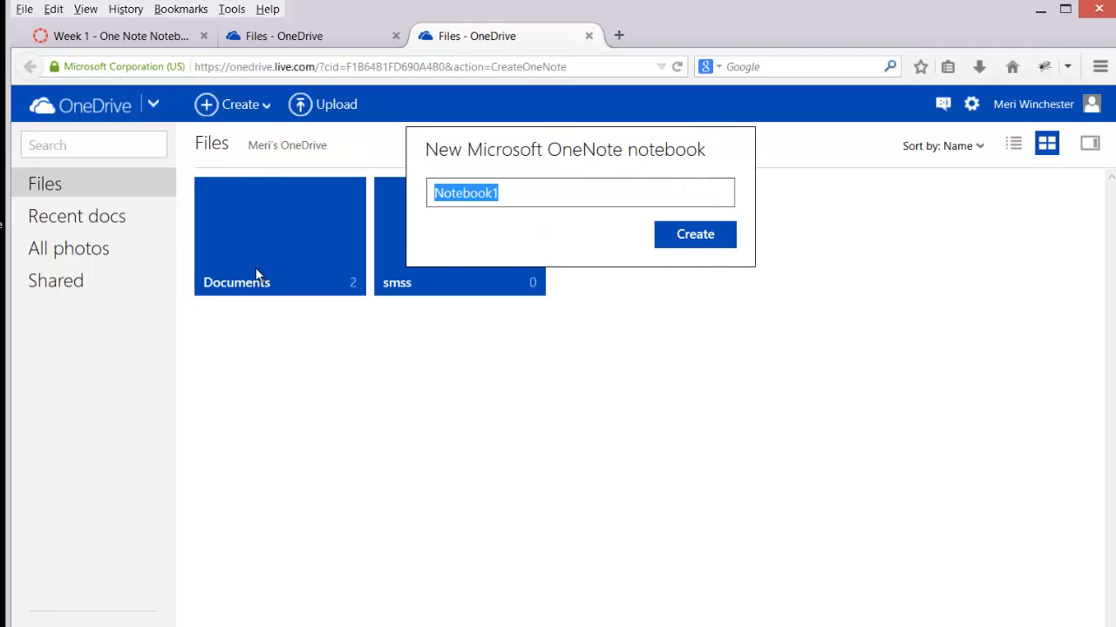
# Name the new notebook 'PRG105-winchester' and create it
pyautogui.write('PRG105-')
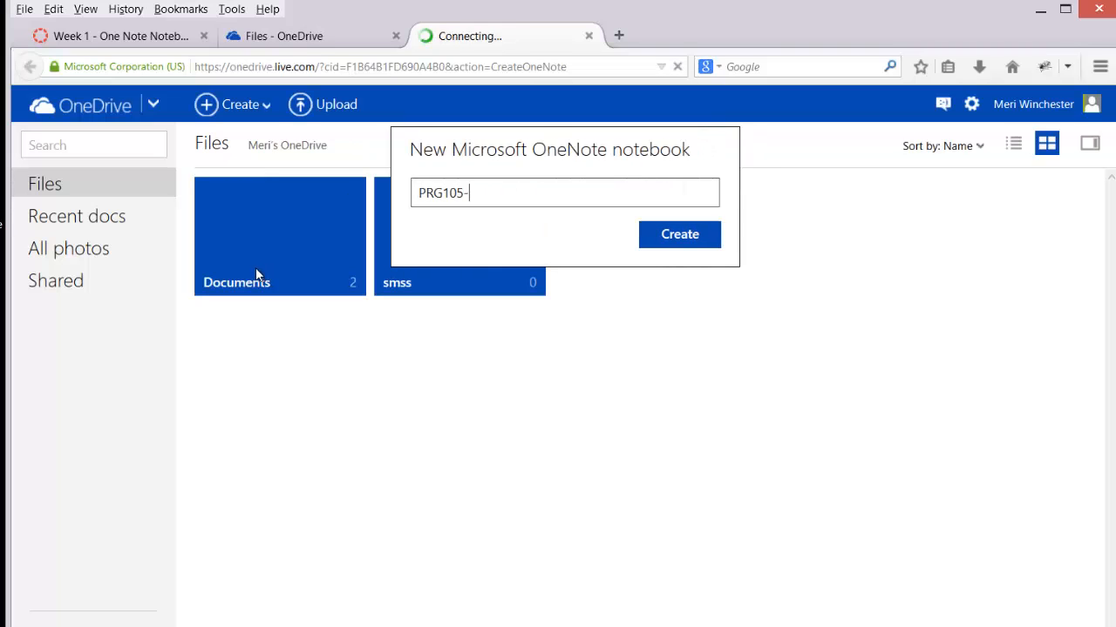
pyautogui.write('winchester')
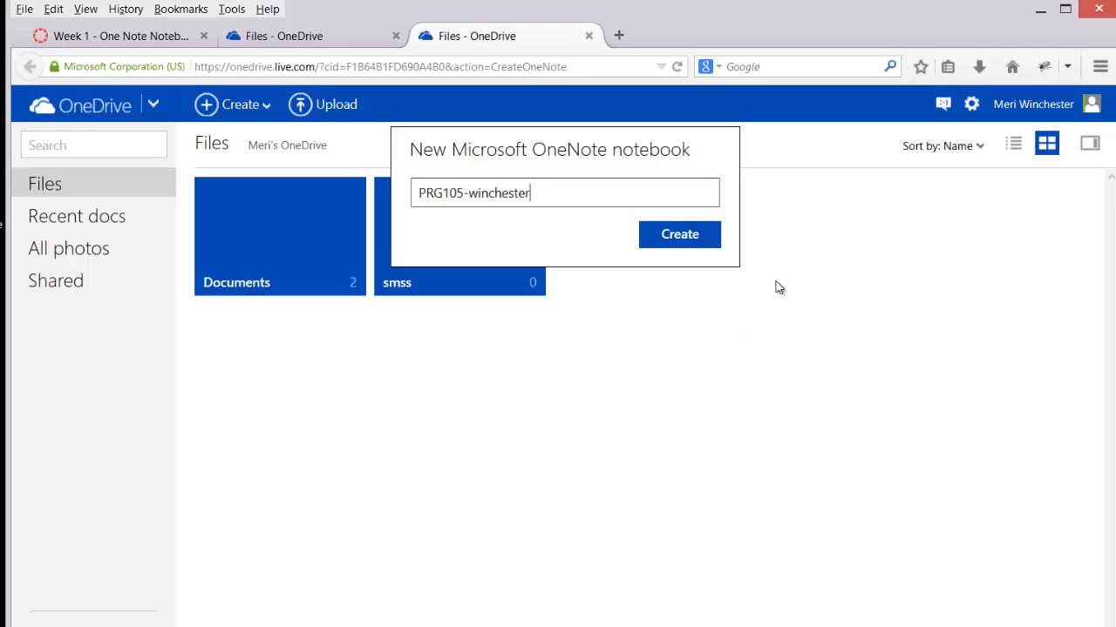
pyautogui.click(679, 235)
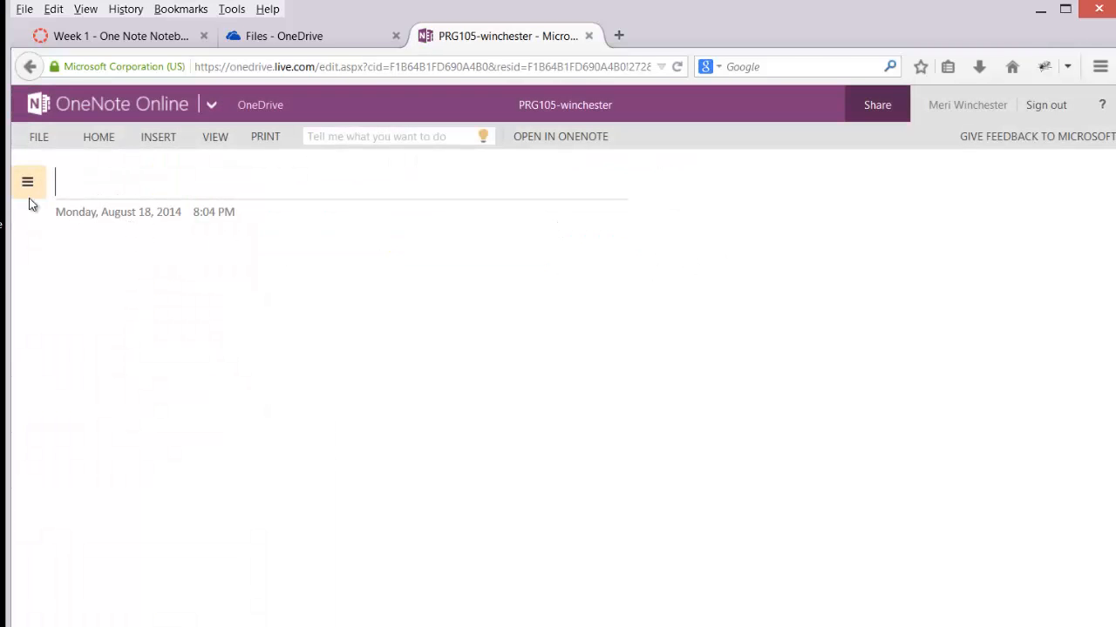
# Add a section named 'week 1' via the Untitled Section's New Section option
pyautogui.click(27, 181)
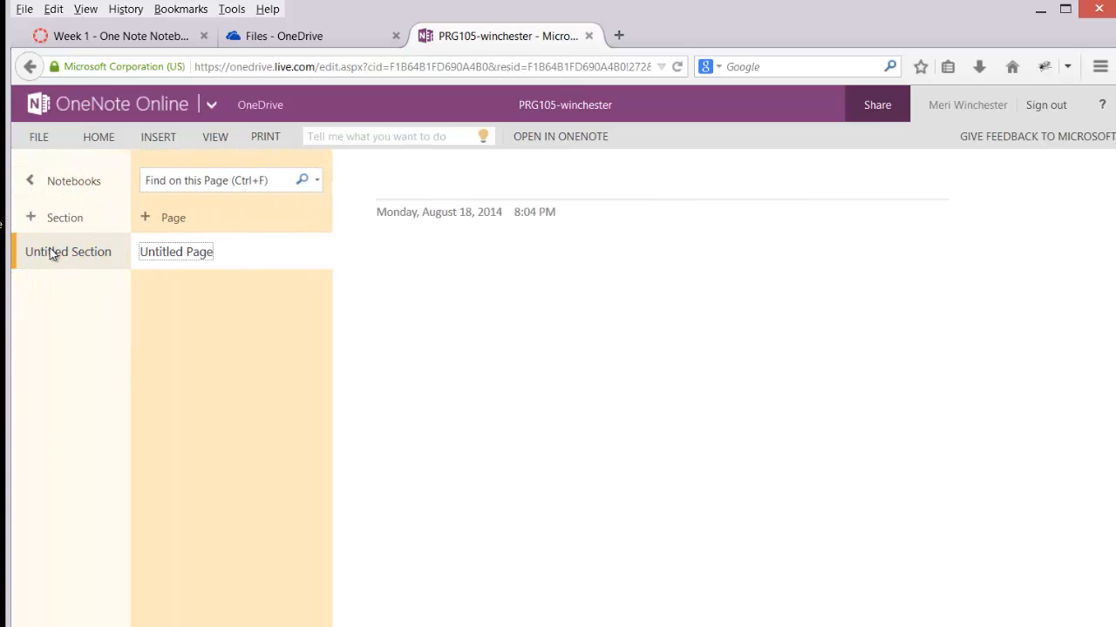
pyautogui.rightClick(57, 252)
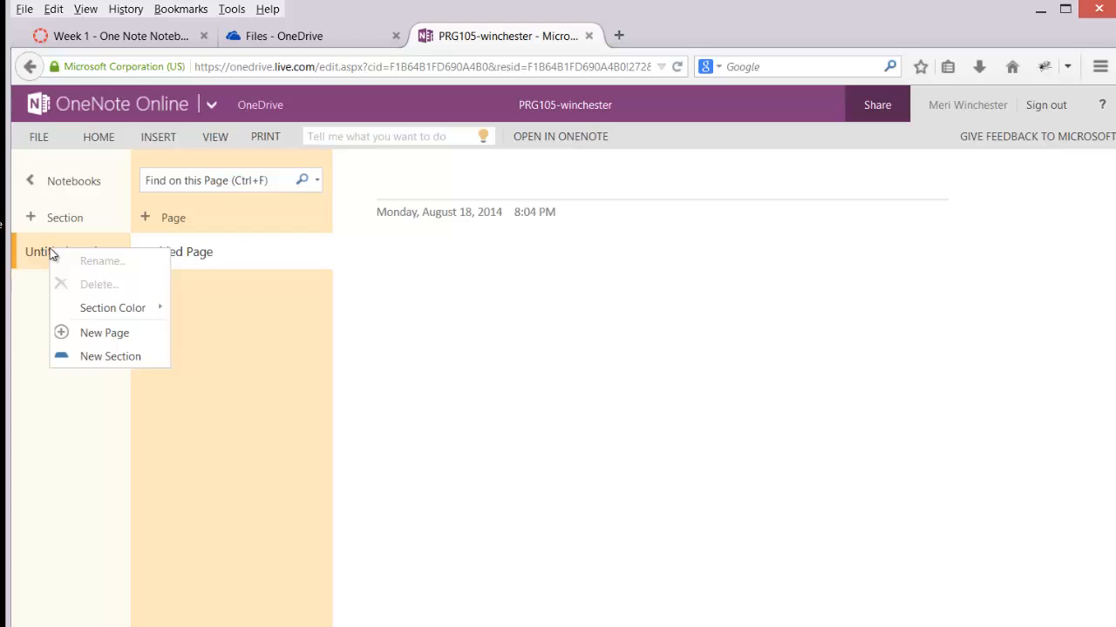
pyautogui.click(110, 355)
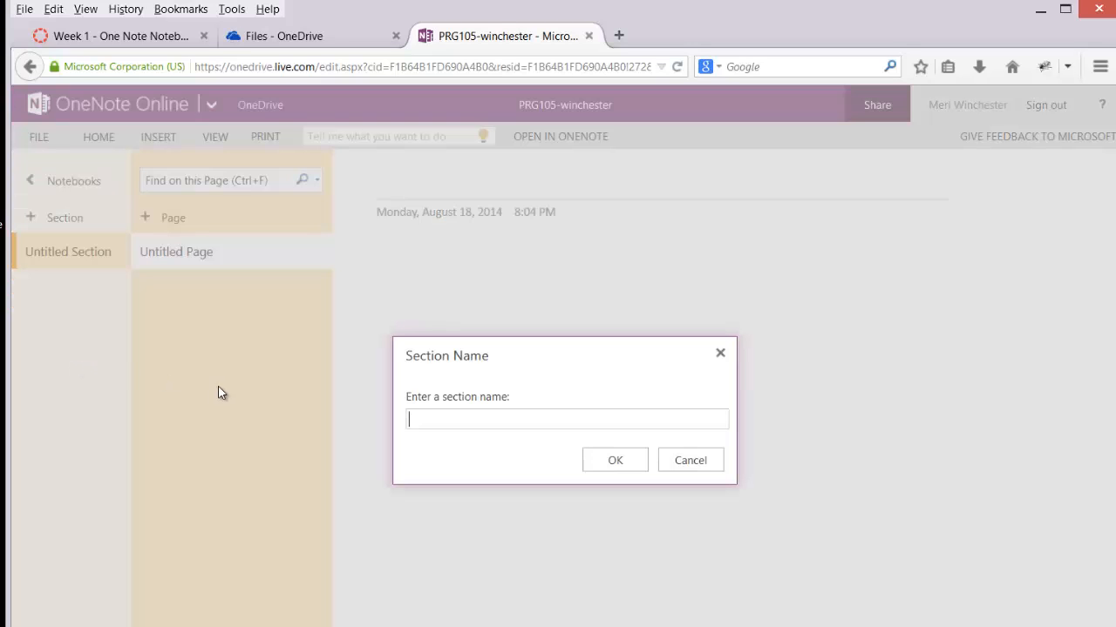
pyautogui.write('week 1')
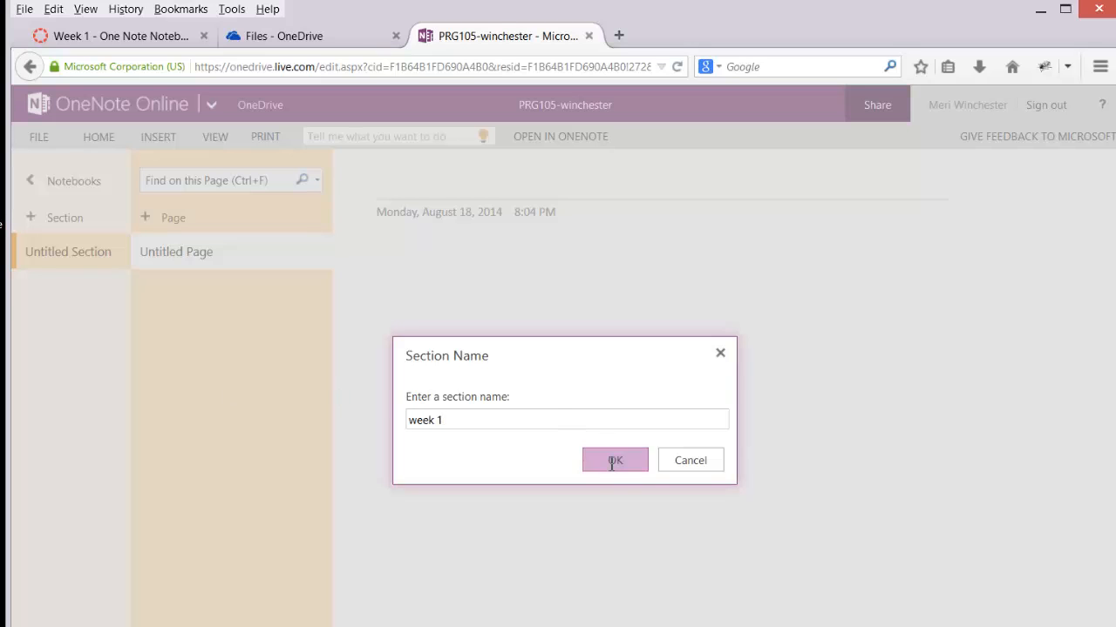
pyautogui.click(614, 459)
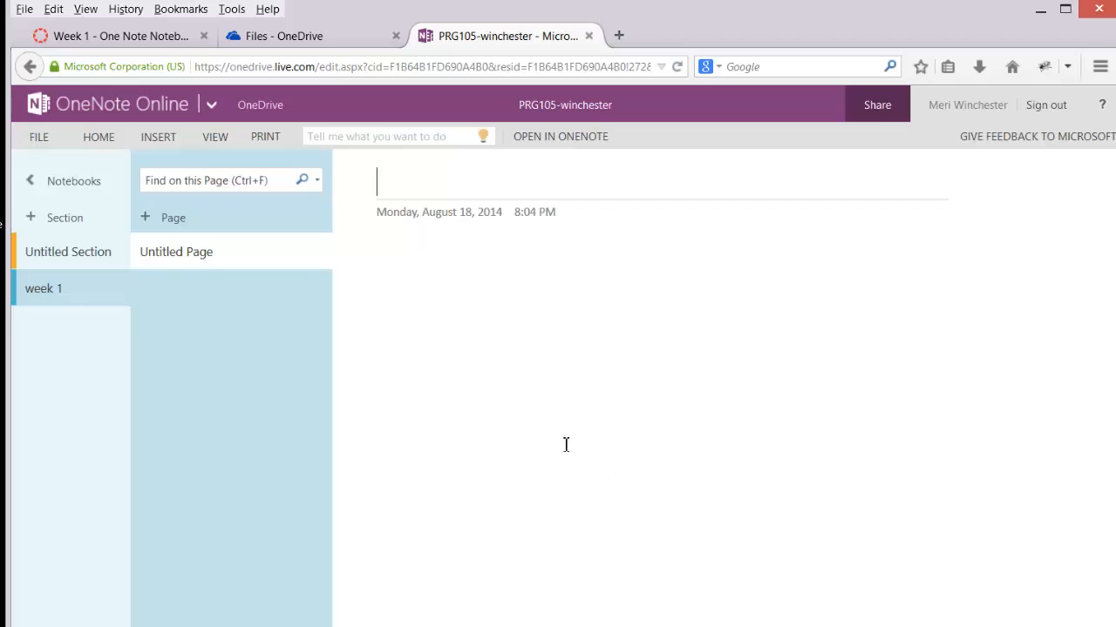
pyautogui.moveTo(425, 182)
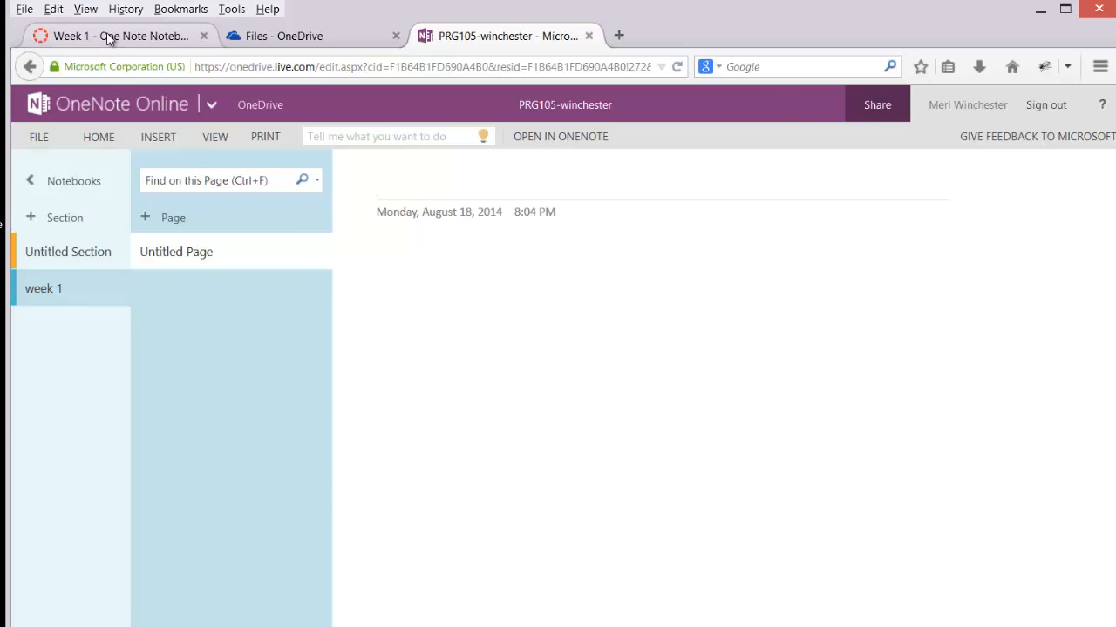
# Return to Canvas and scroll the course modules down to Work to complete
pyautogui.click(113, 36)
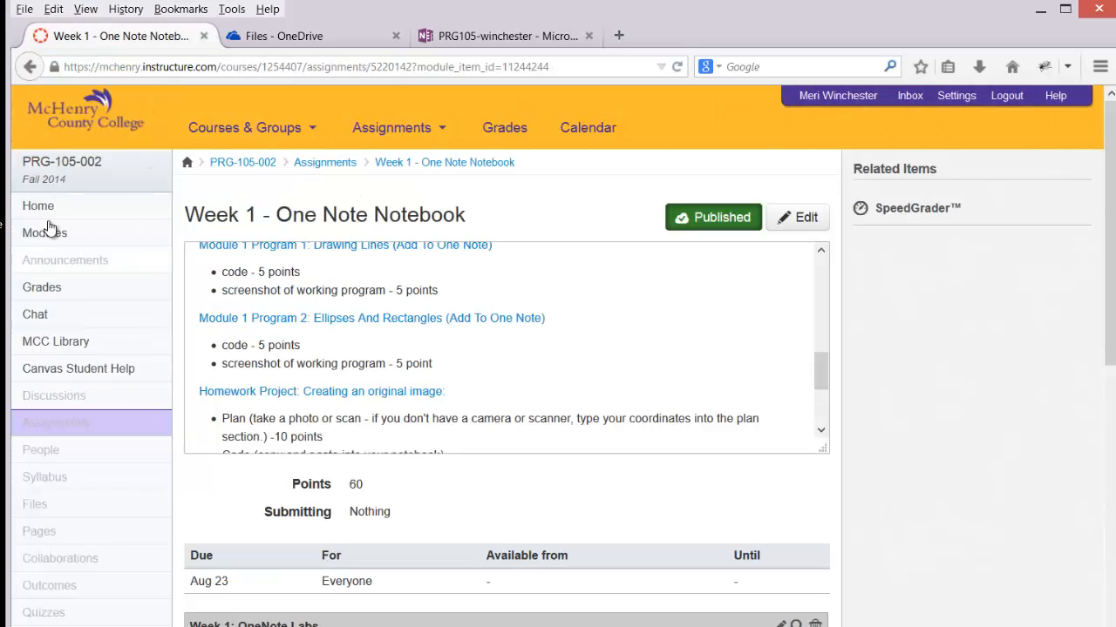
pyautogui.click(45, 233)
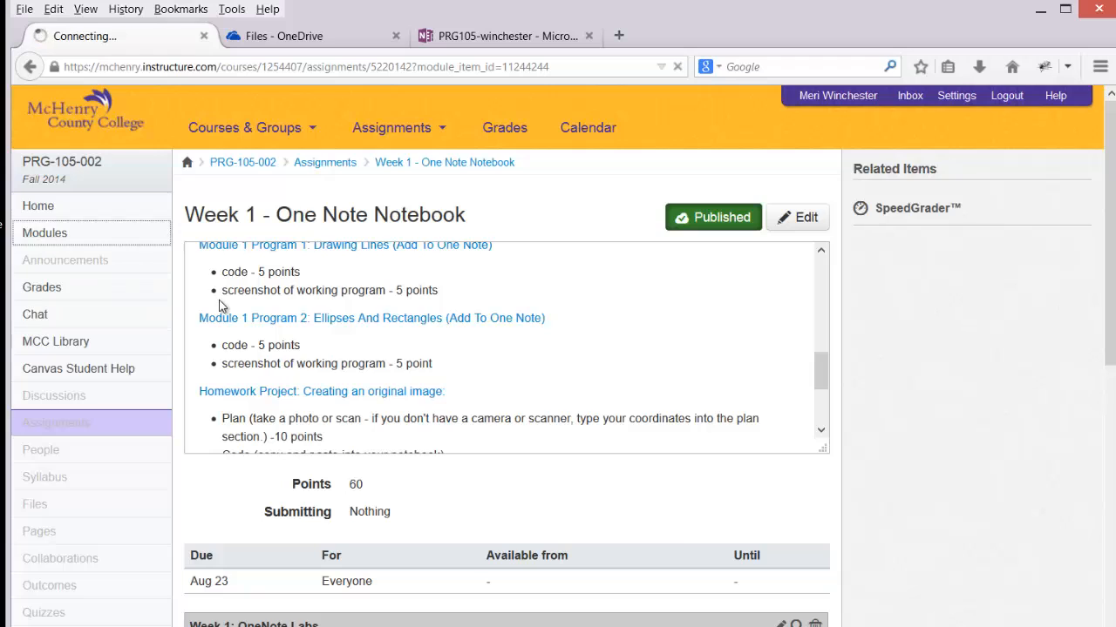
pyautogui.moveTo(255, 318)
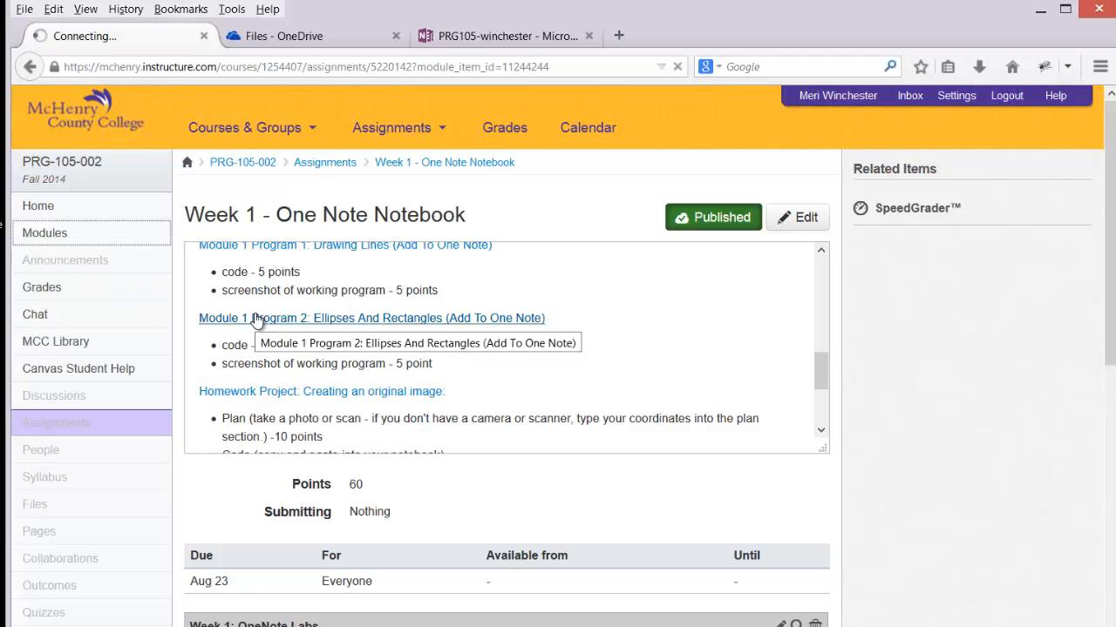
pyautogui.click(45, 233)
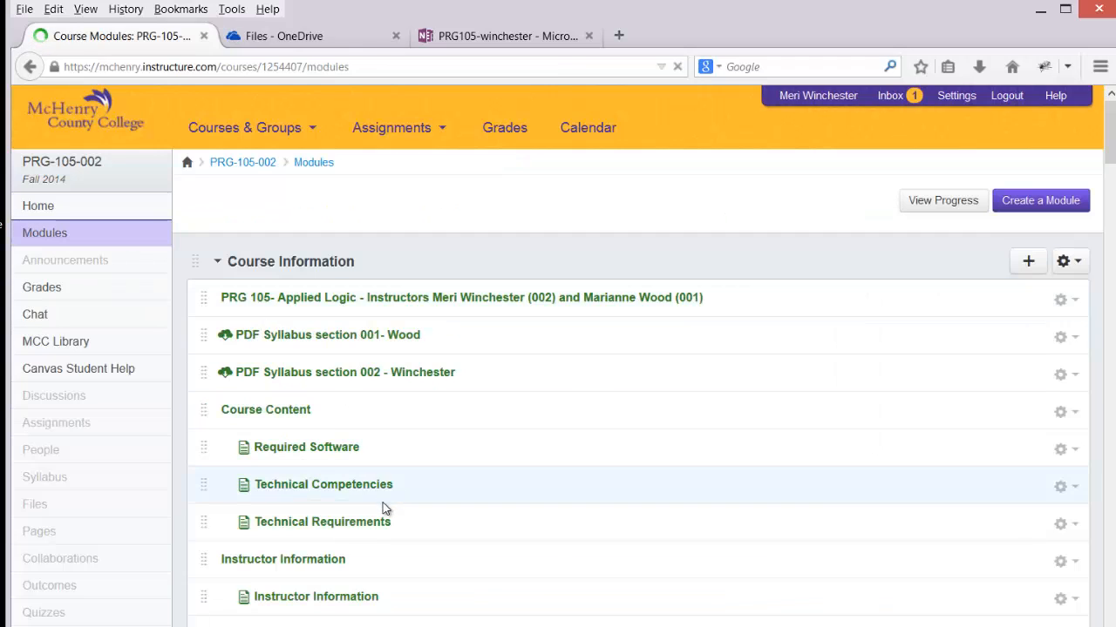
pyautogui.scroll(-3)
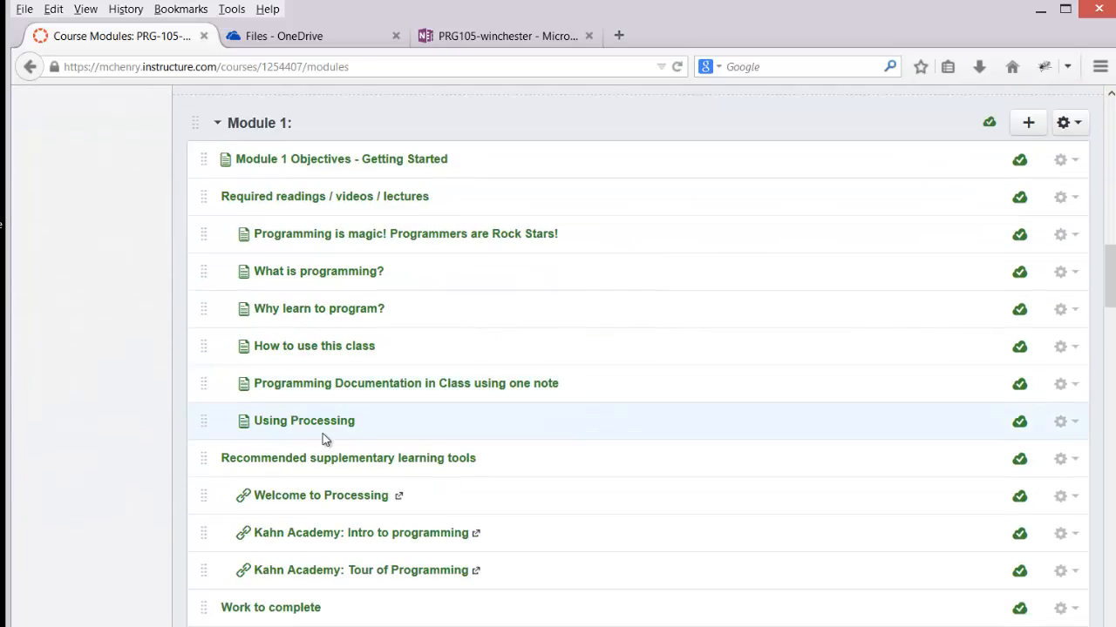
pyautogui.scroll(-3)
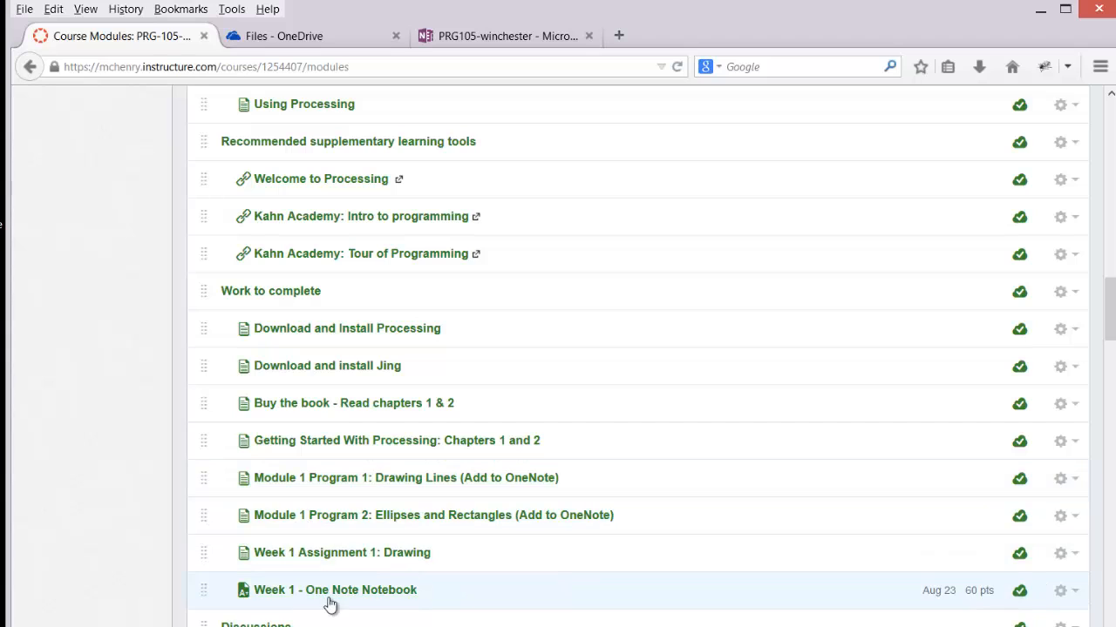
pyautogui.moveTo(330, 596)
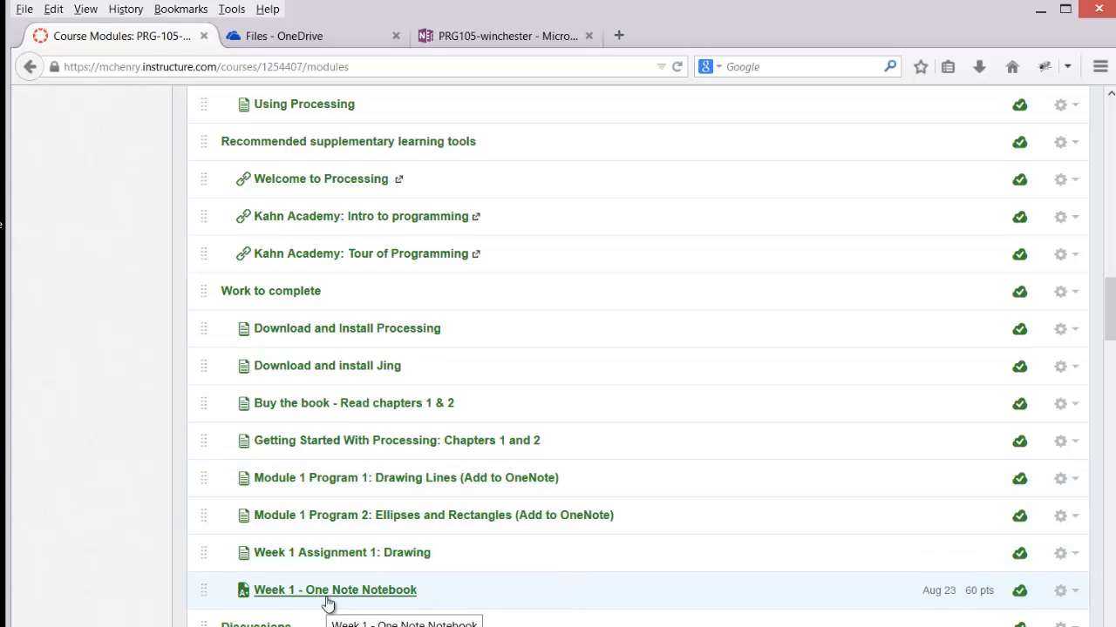
# Read the Week 1 - One Note Notebook point breakdown, then return to OneDrive Files
pyautogui.click(333, 590)
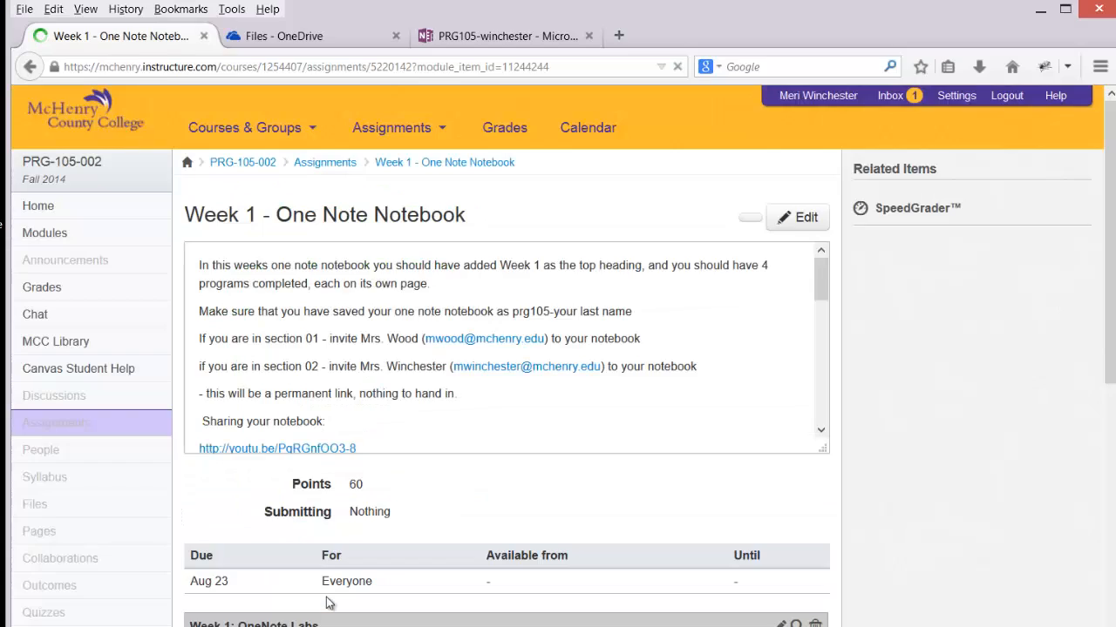
pyautogui.scroll(-3)
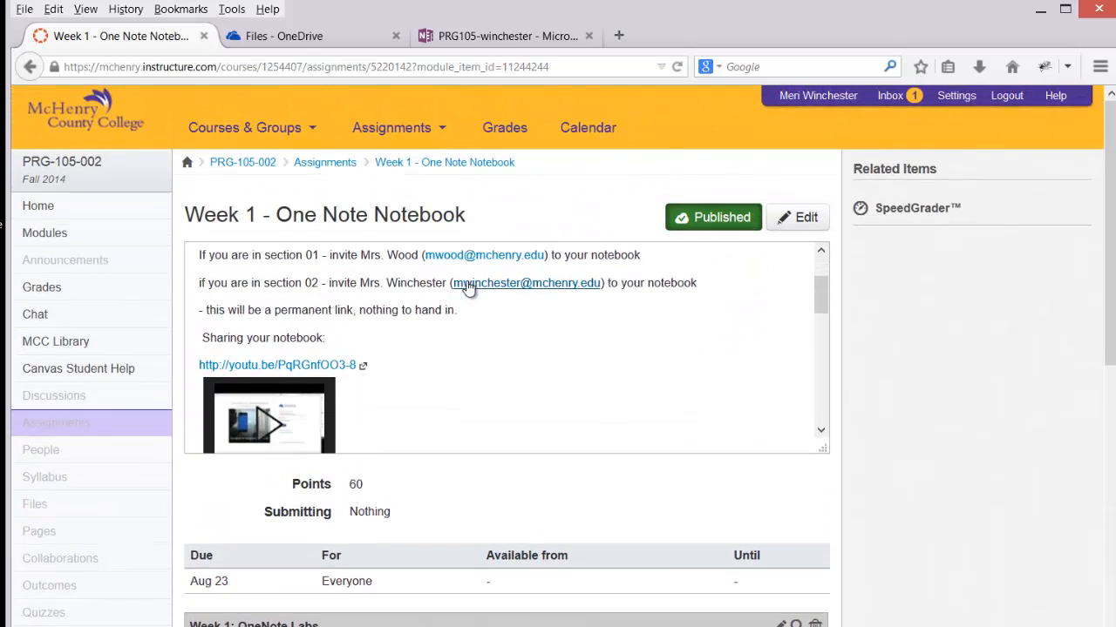
pyautogui.scroll(-3)
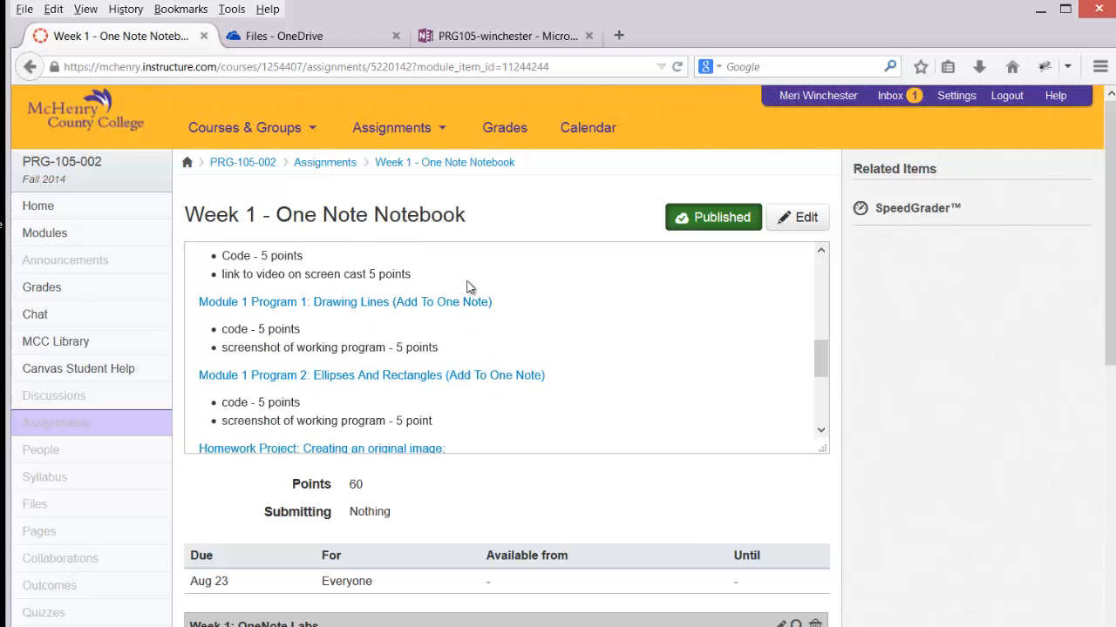
pyautogui.scroll(-3)
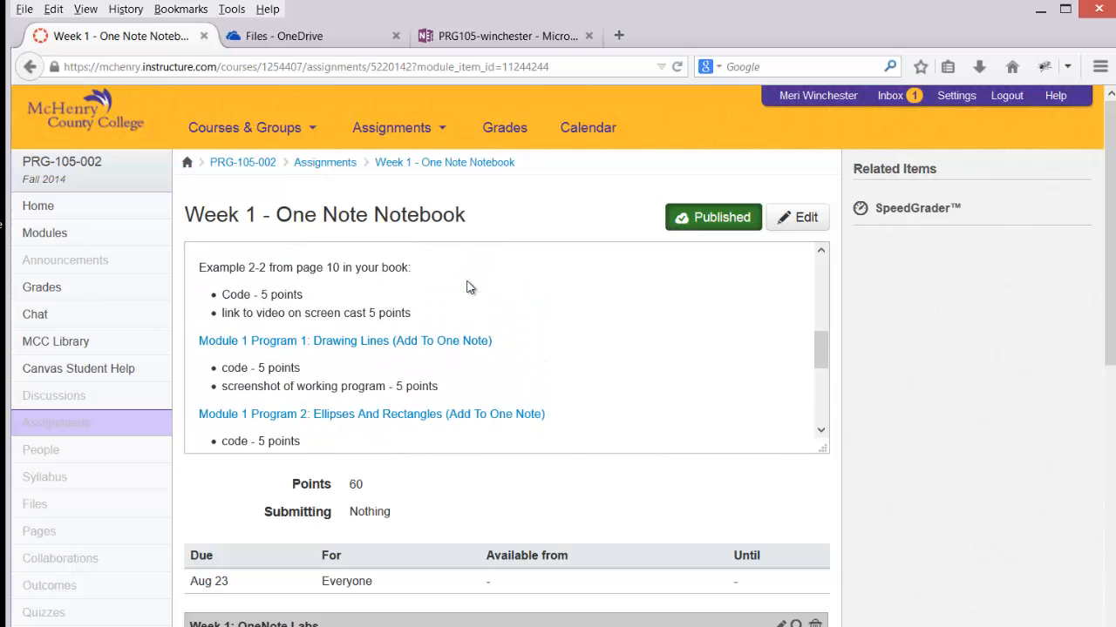
pyautogui.click(301, 38)
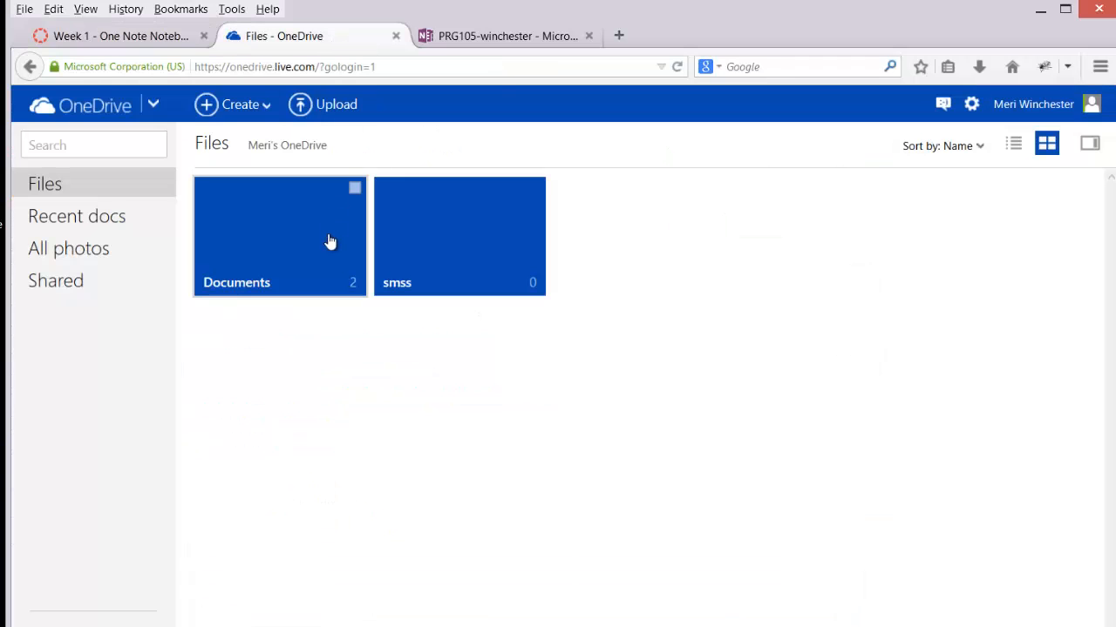
# In PRG105-winchester, title the page 'Example 2-2' and add page 'prog1-mod1 (lines)'
pyautogui.click(497, 36)
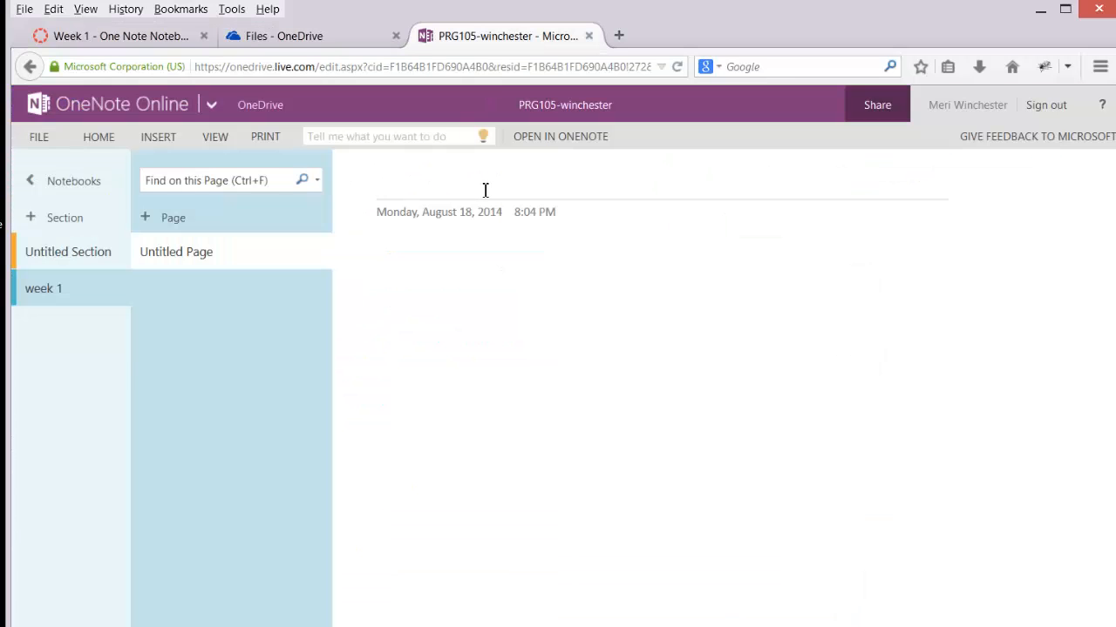
pyautogui.write('Example 2-2')
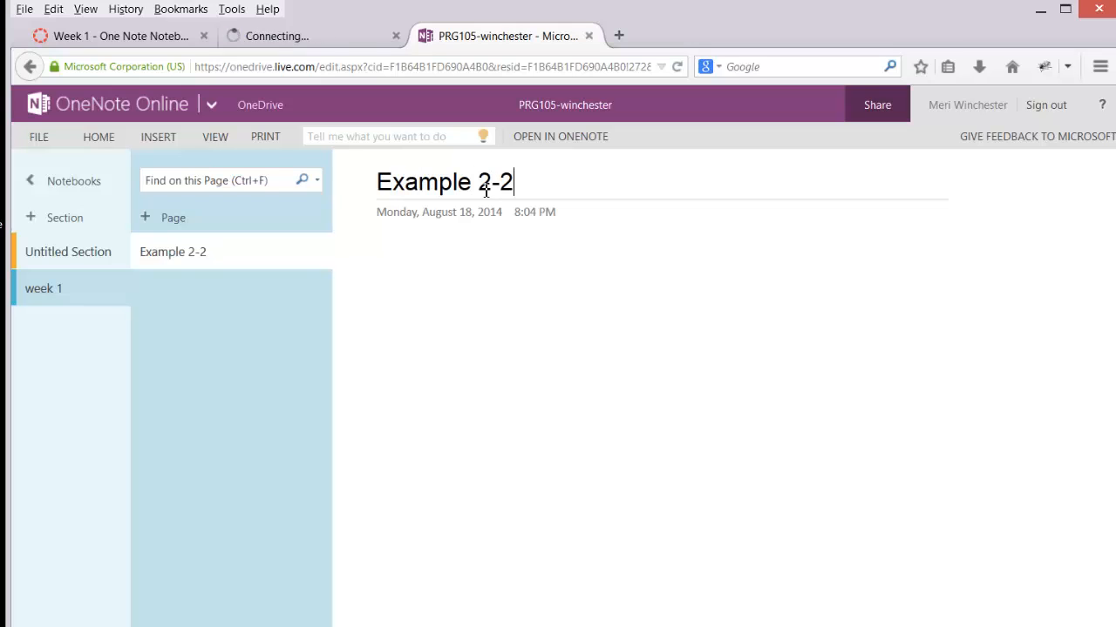
pyautogui.click(171, 217)
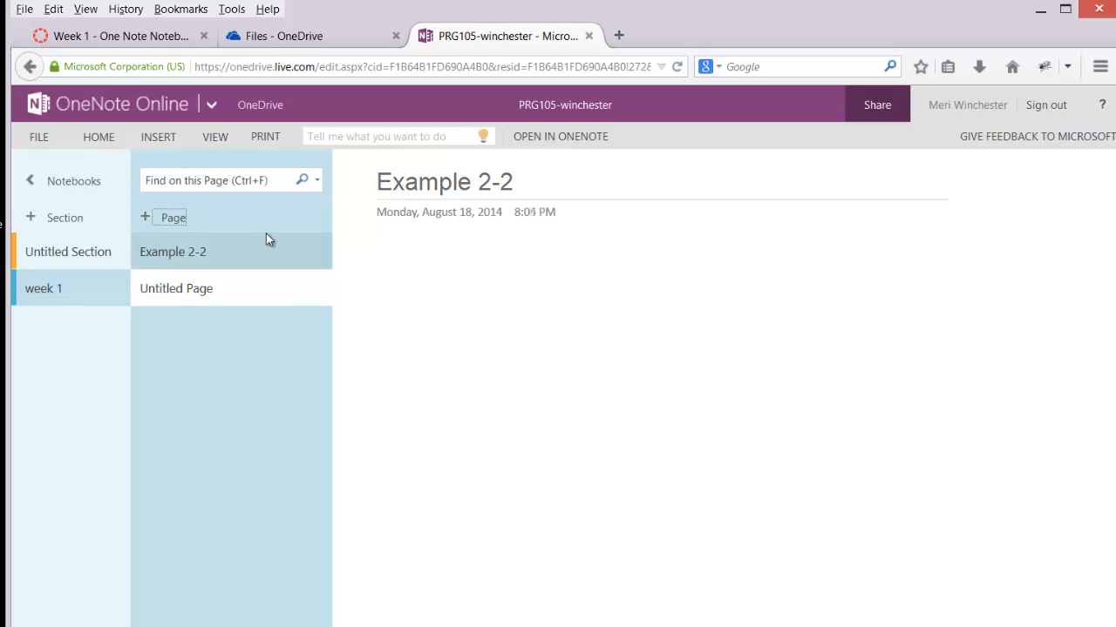
pyautogui.write('p')
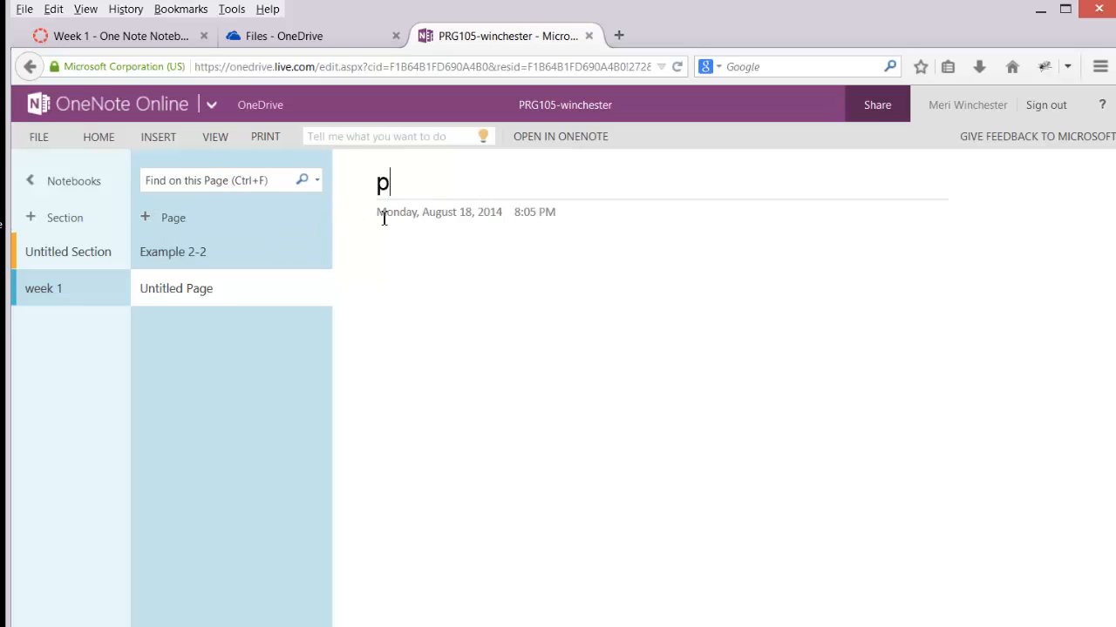
pyautogui.write('rog1-m')
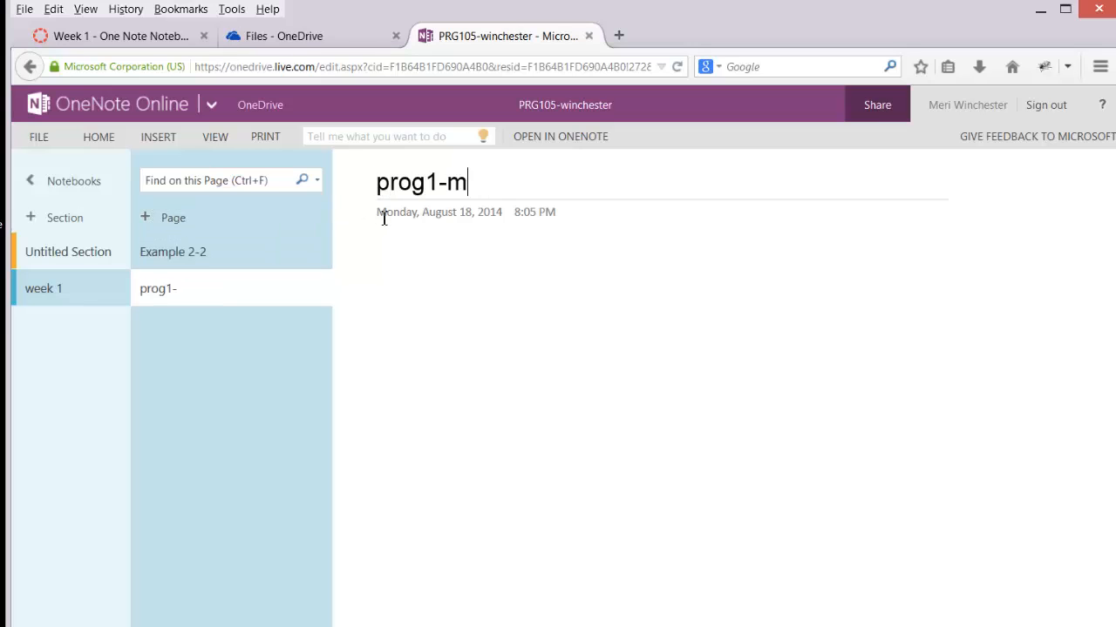
pyautogui.write('od1 (')
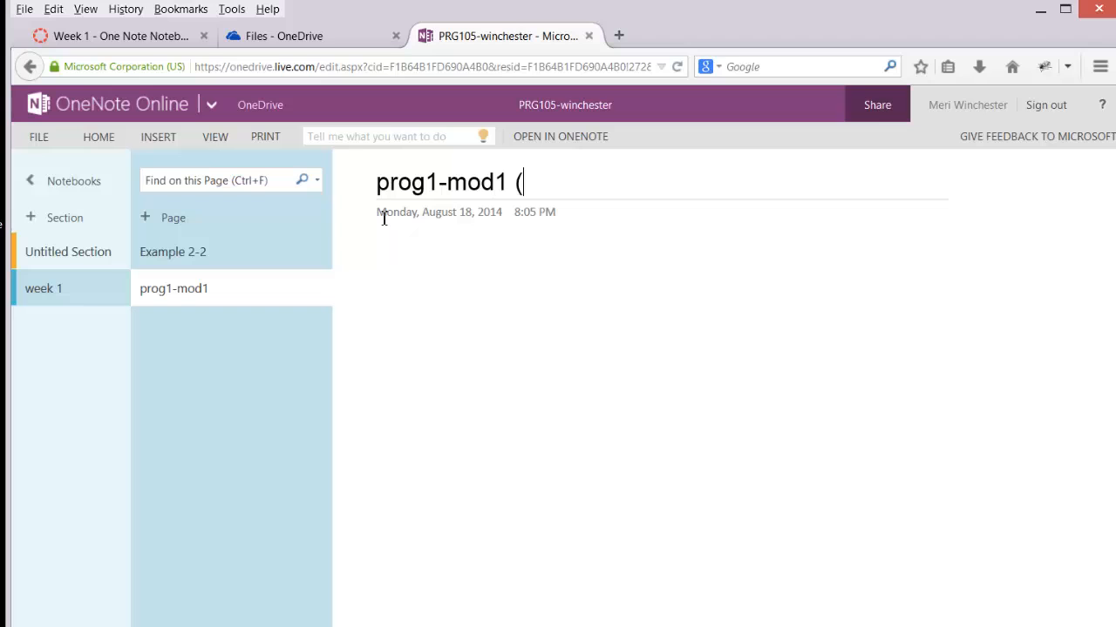
pyautogui.write('lines)')
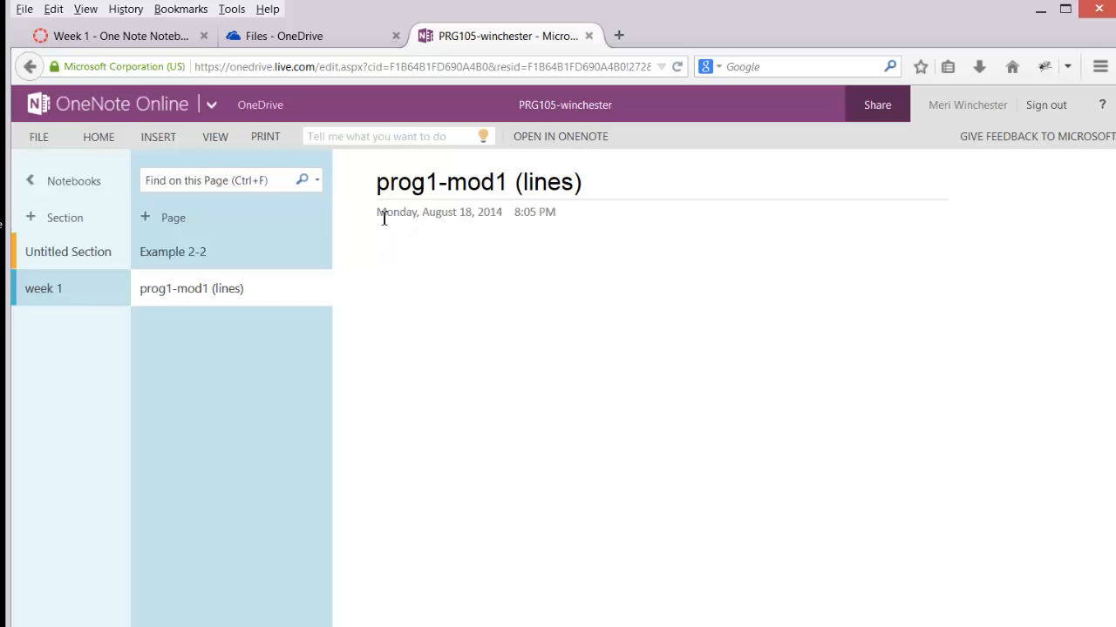
pyautogui.click(377, 264)
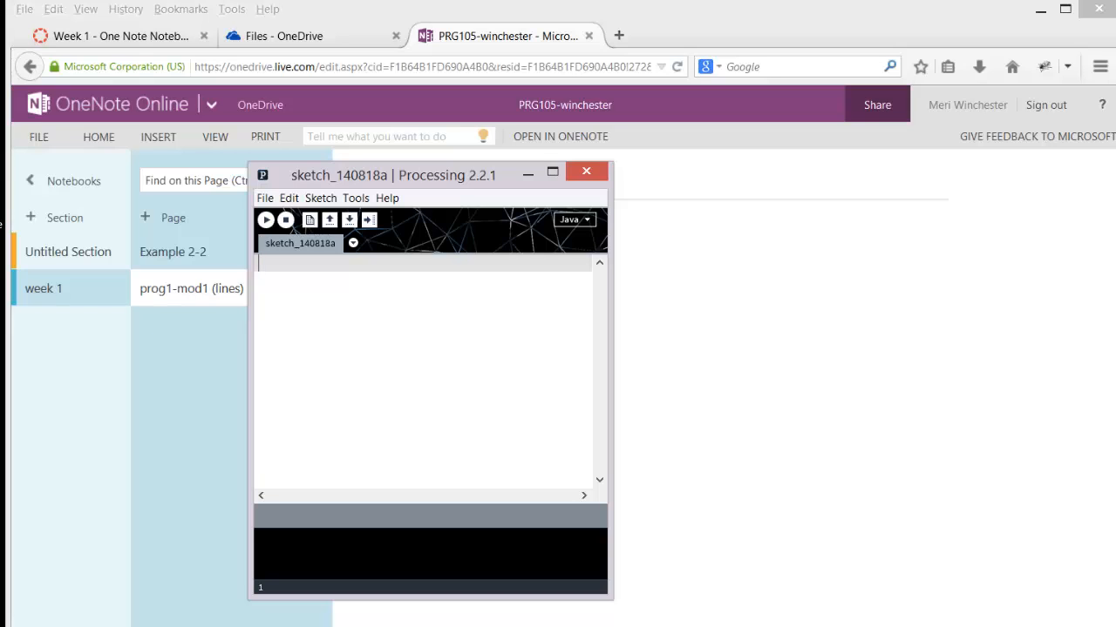
# Write size(400,400) and line(20,20,100,100) in Processing and run the sketch
pyautogui.write('size')
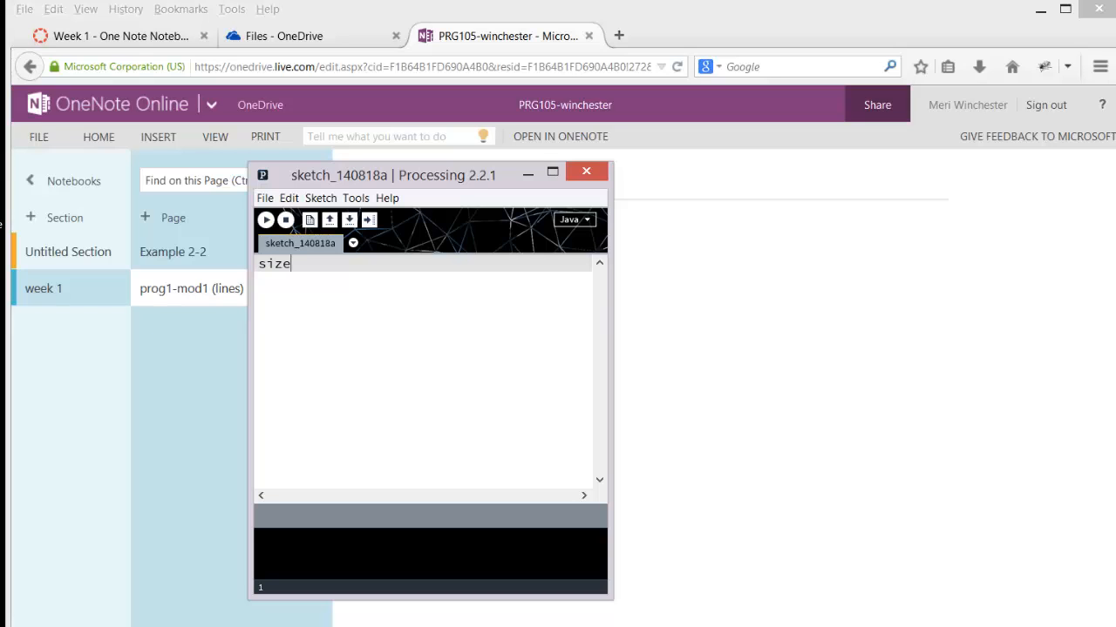
pyautogui.write('(400,400);')
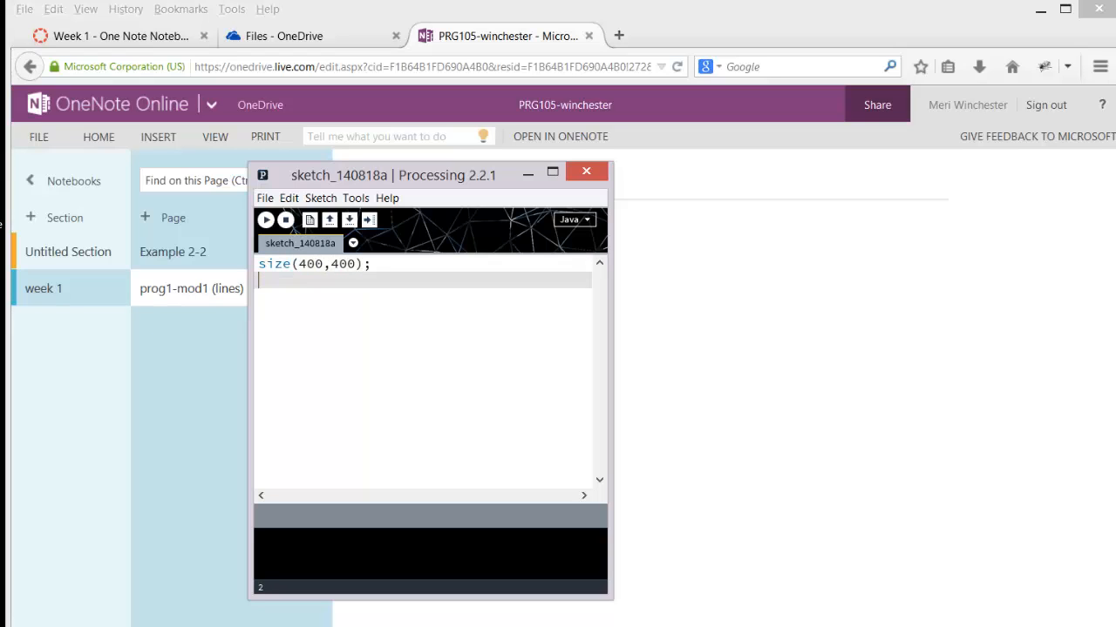
pyautogui.write('line(20,')
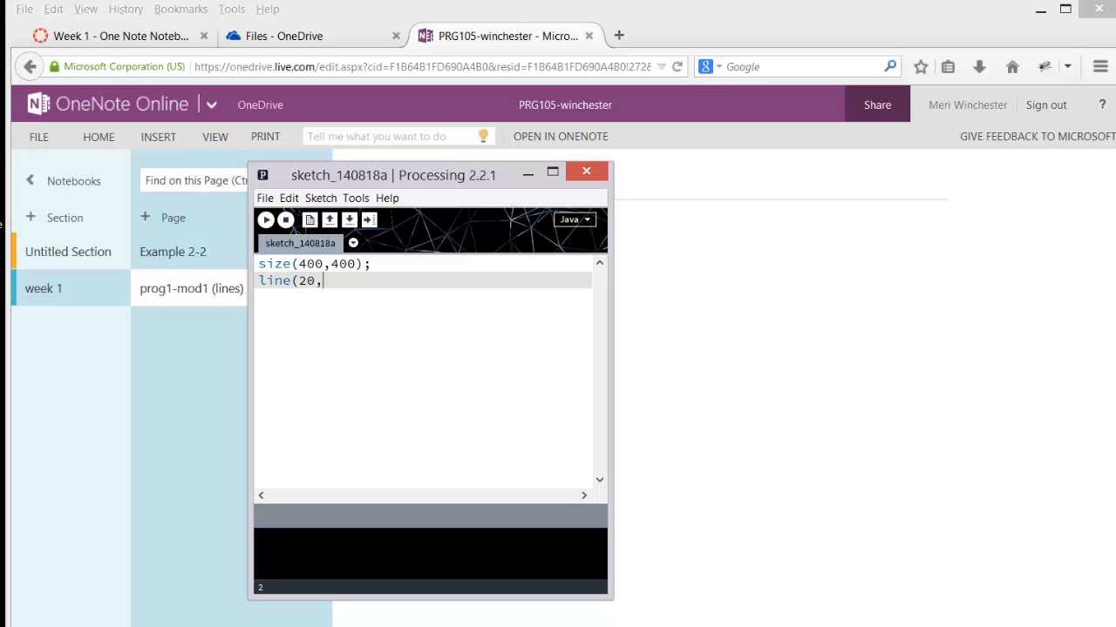
pyautogui.write('20,100')
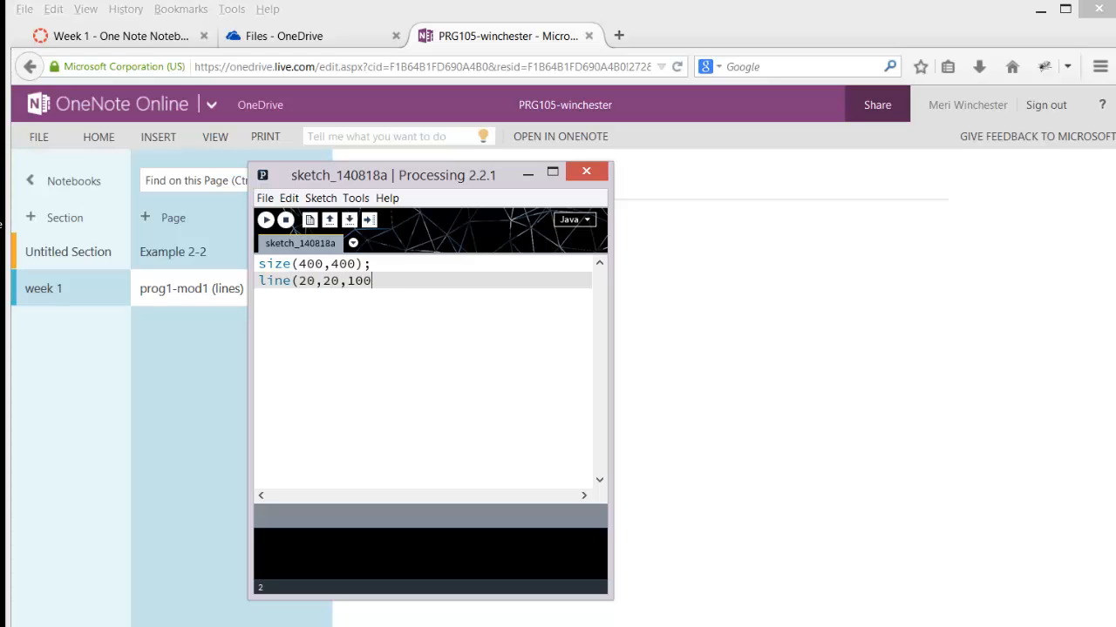
pyautogui.write(',100);')
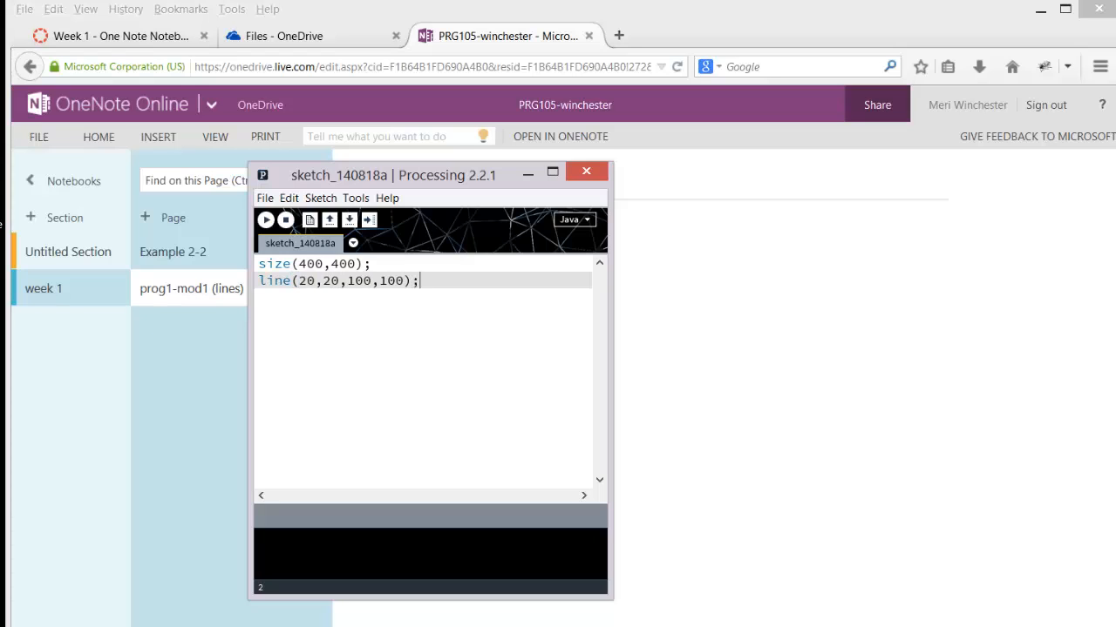
pyautogui.moveTo(310, 335)
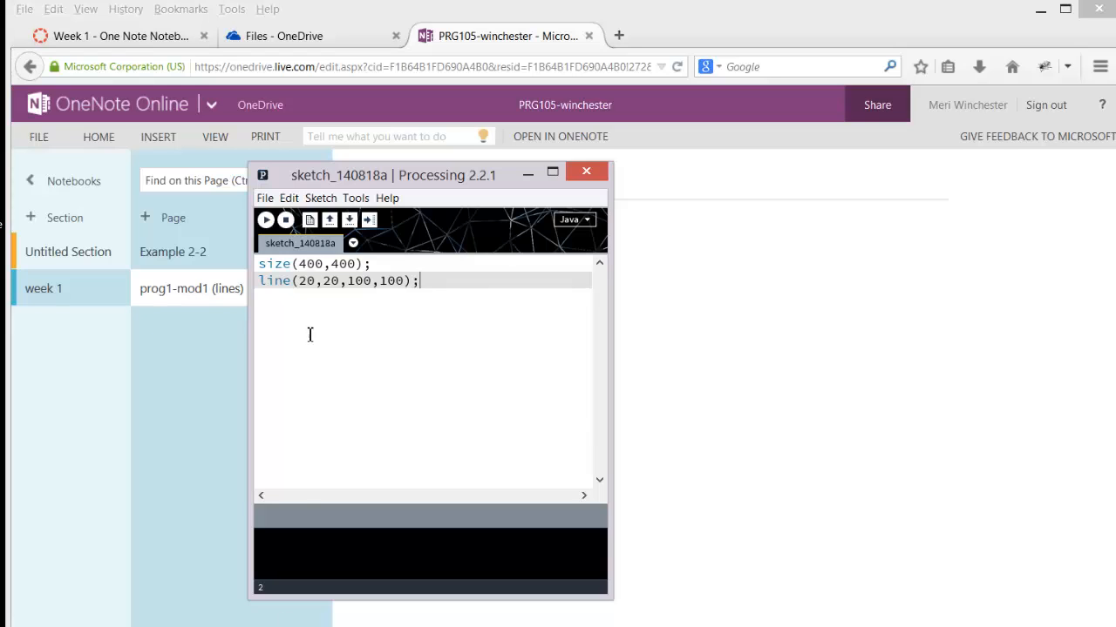
pyautogui.moveTo(265, 220)
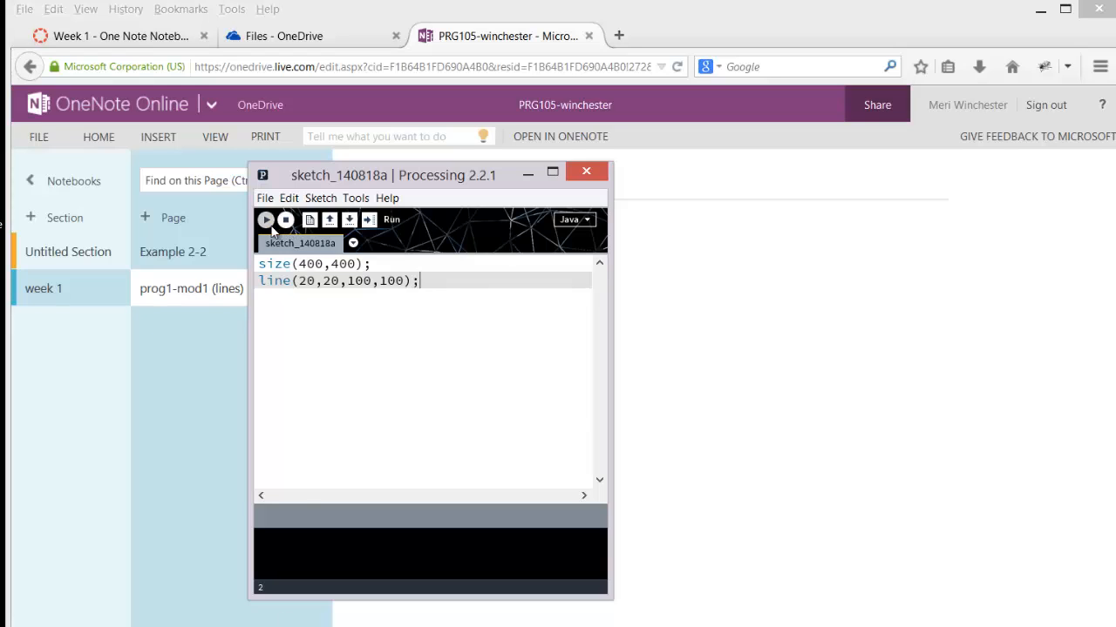
pyautogui.click(266, 219)
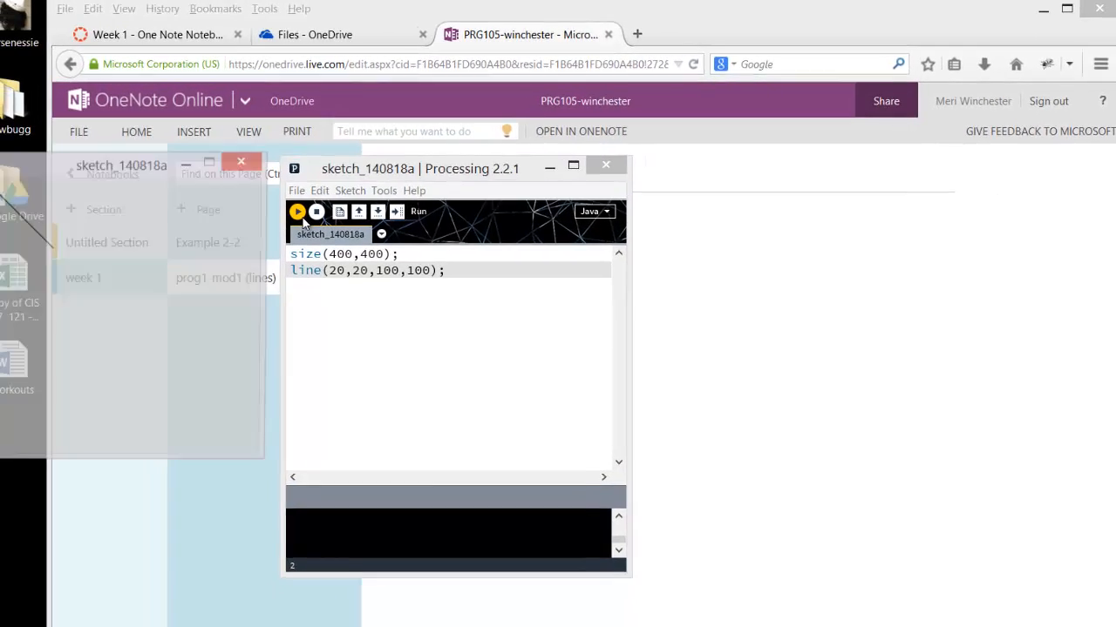
pyautogui.click(298, 211)
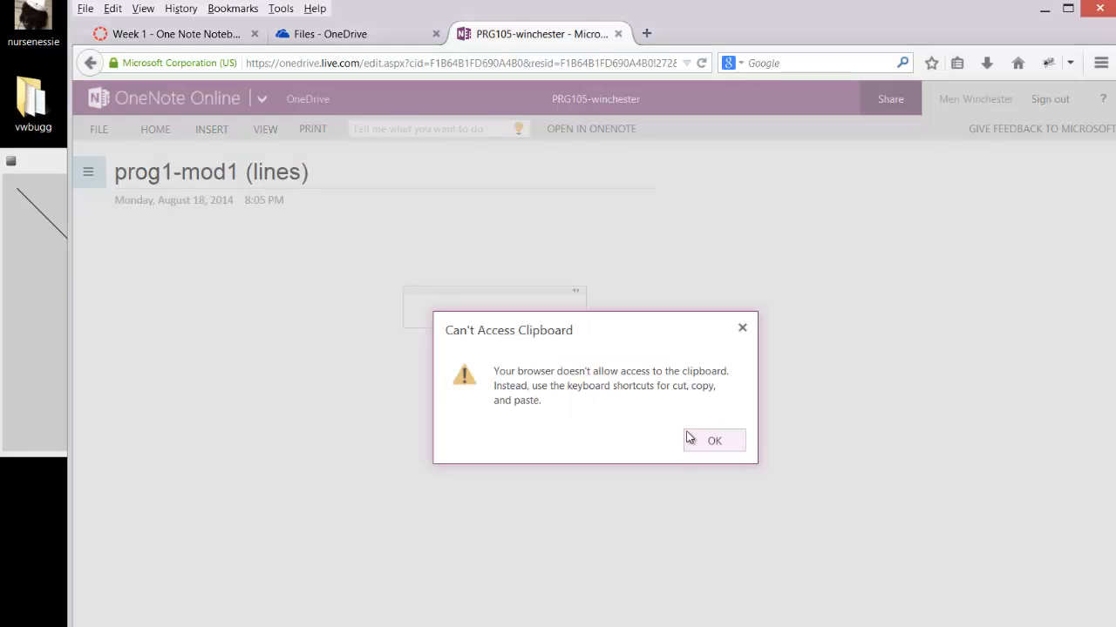
# Dismiss the clipboard warning and enter size(400,400); on the page
pyautogui.click(714, 441)
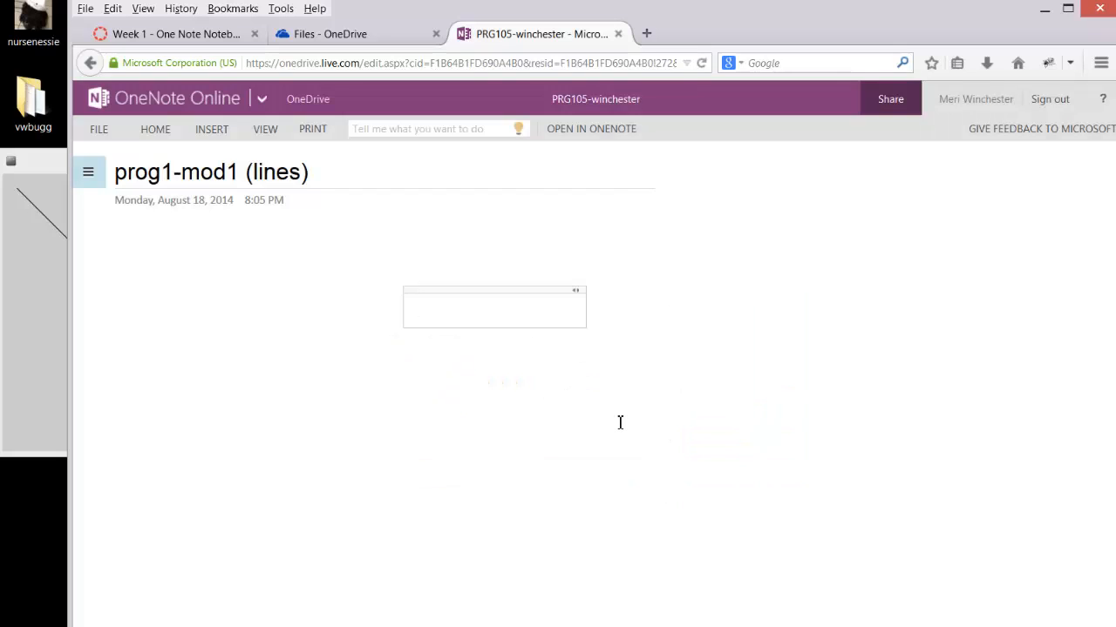
pyautogui.write('size(400,400);')
pyautogui.write('line(20,20,100,100);')
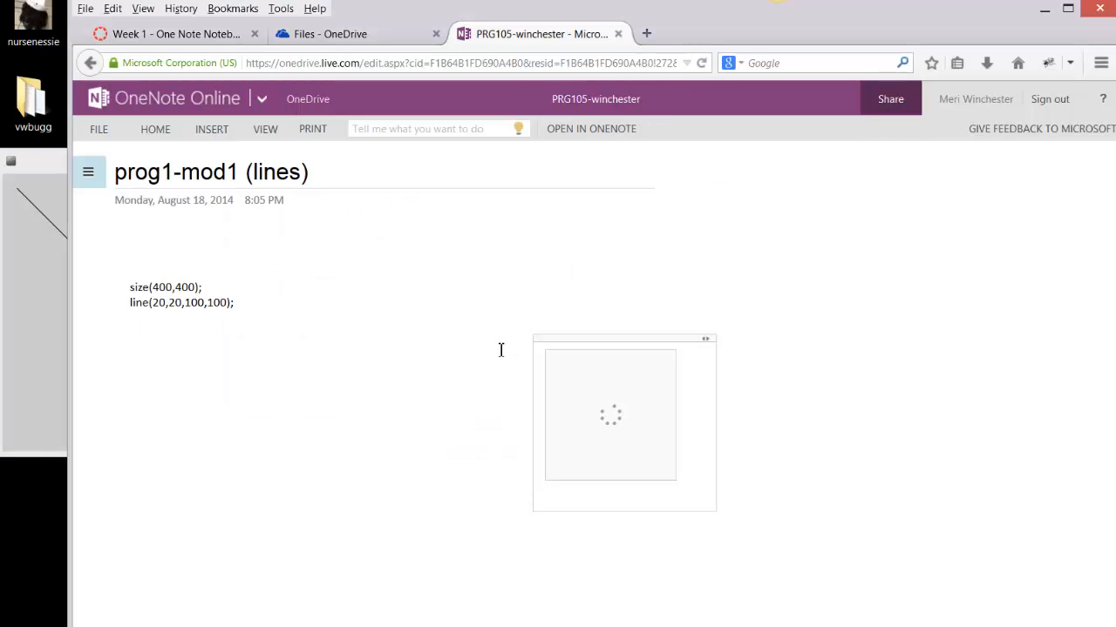
pyautogui.moveTo(499, 343)
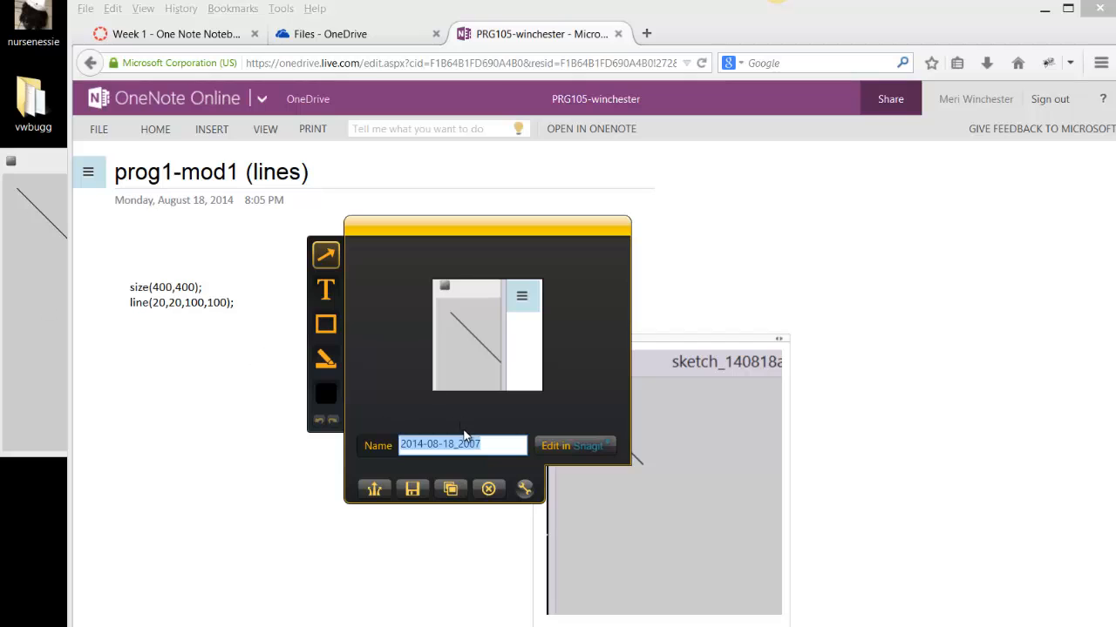
# Name the Jing capture 'lines' and save it to the Desktop as lines.png
pyautogui.write('lines')
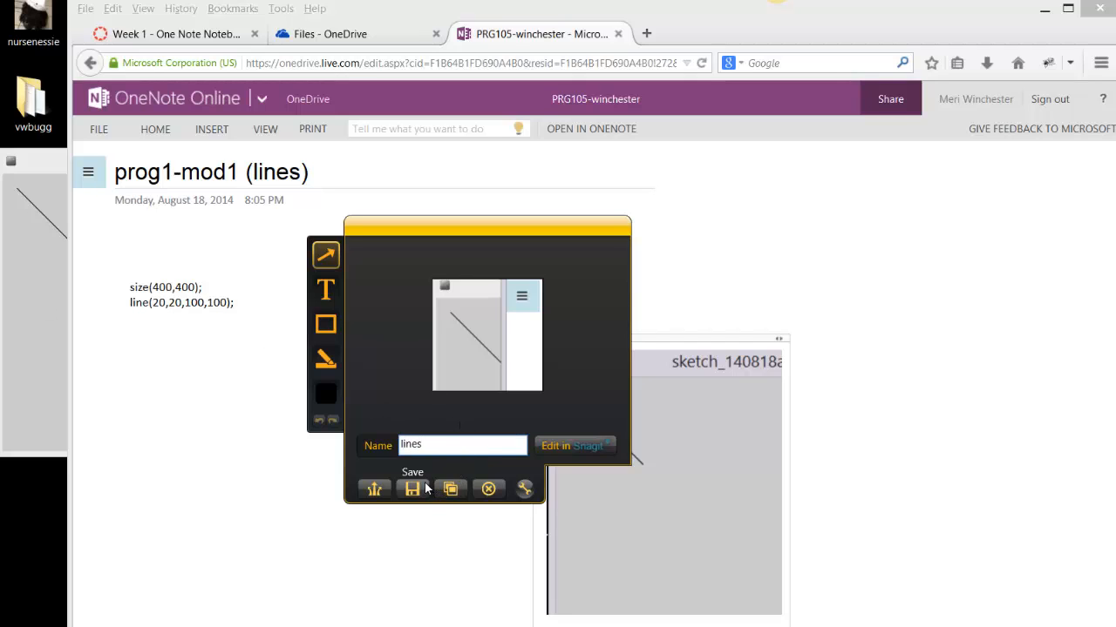
pyautogui.click(412, 489)
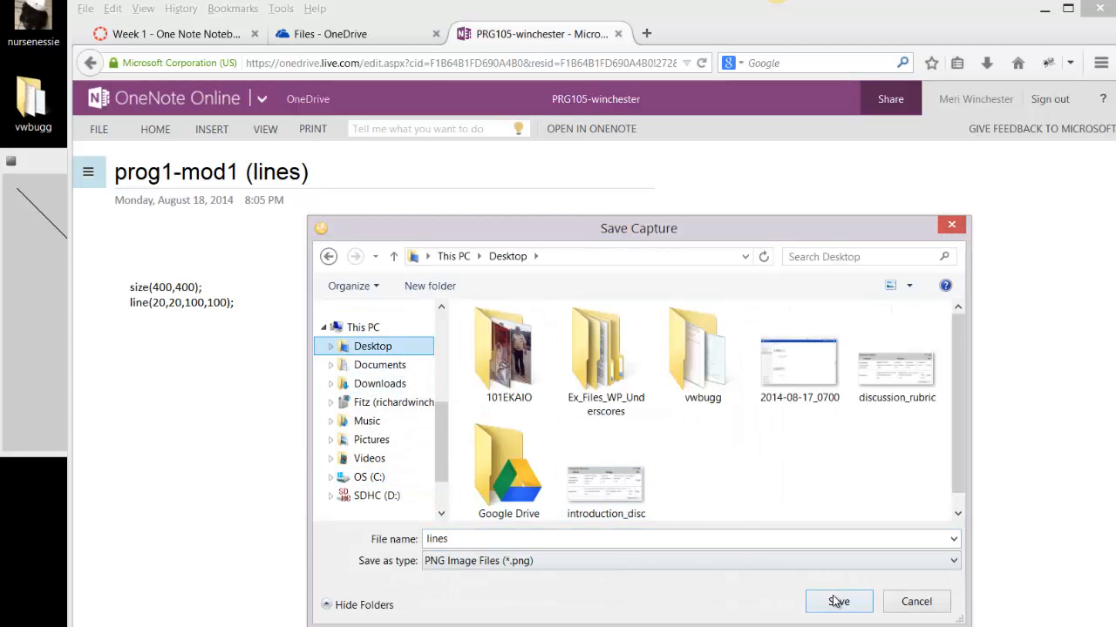
pyautogui.click(837, 602)
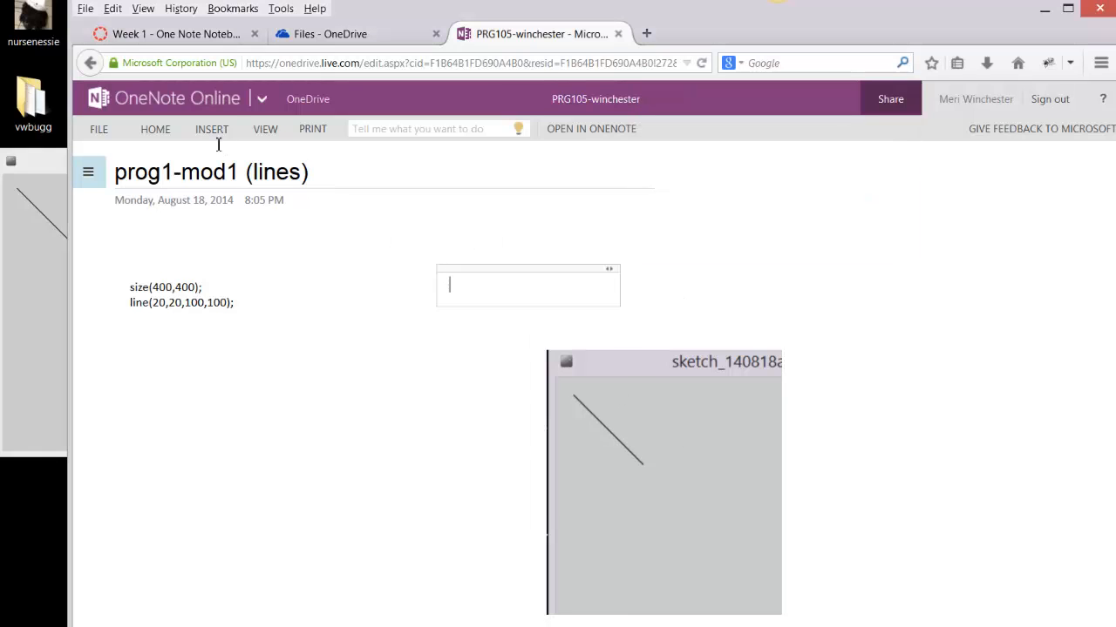
# Insert the lines.png picture from the Desktop onto the prog1-mod1 (lines) page
pyautogui.click(211, 129)
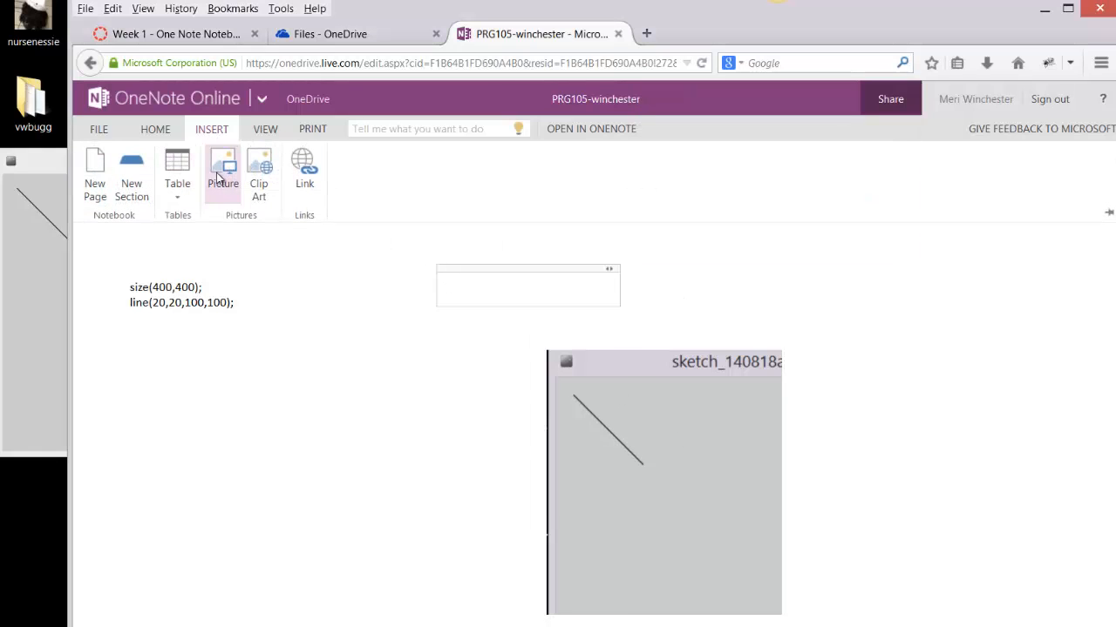
pyautogui.click(222, 170)
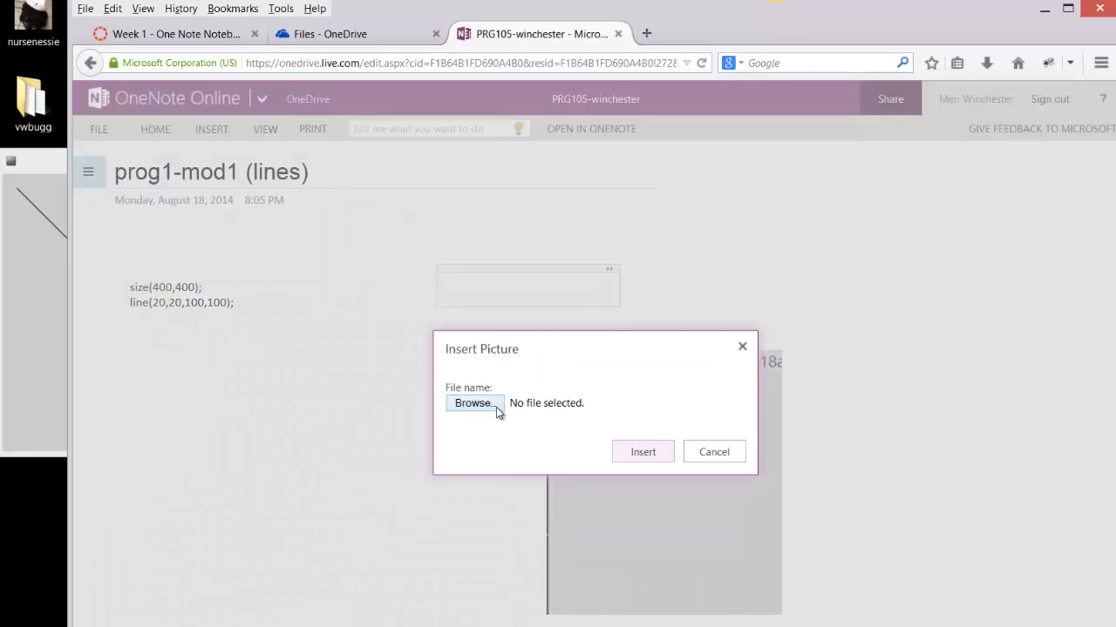
pyautogui.click(473, 403)
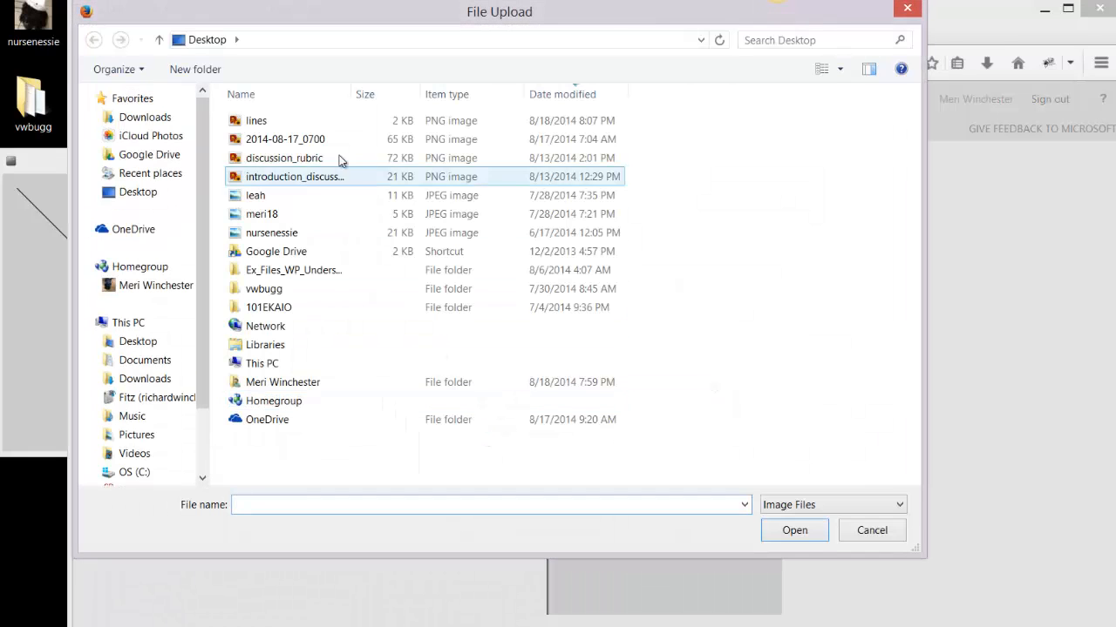
pyautogui.click(255, 120)
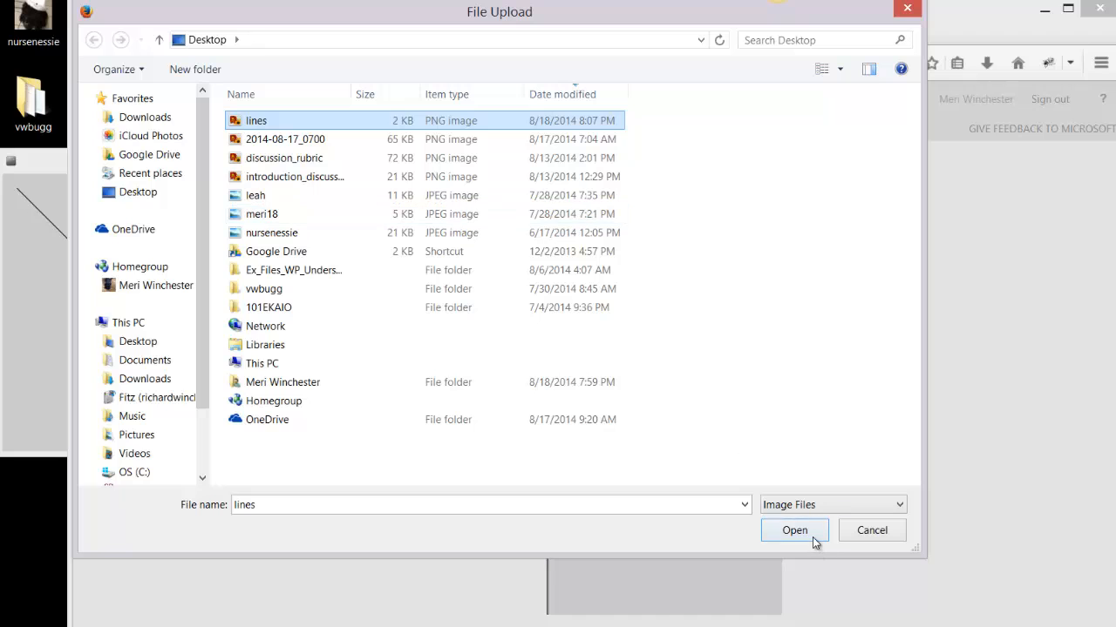
pyautogui.click(793, 530)
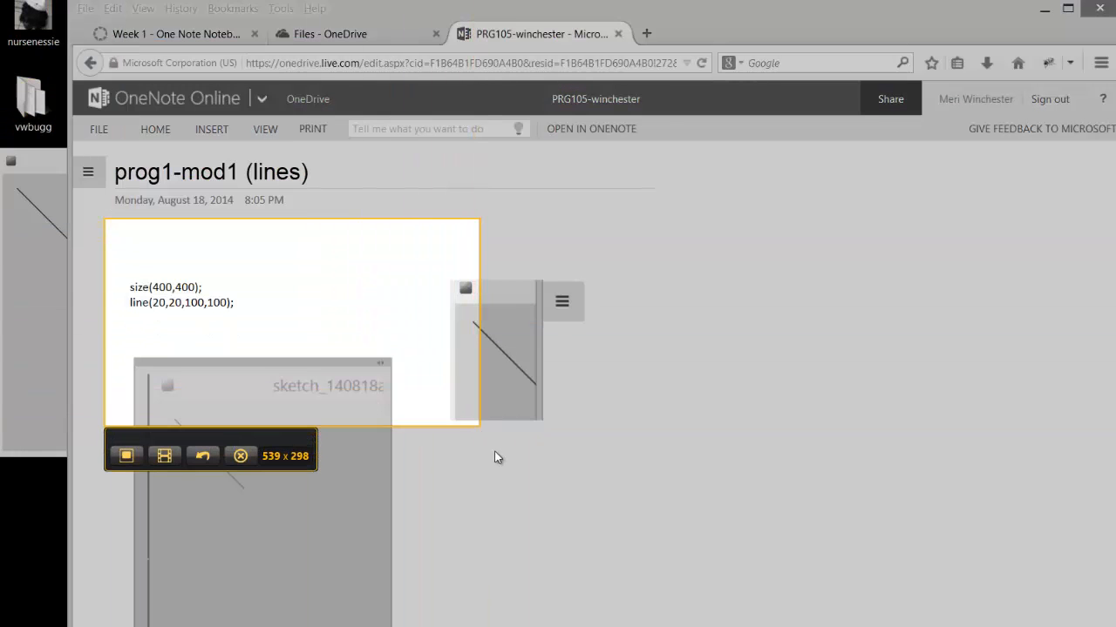
# Record a brief Jing video of the prog1-mod1 (lines) page and share it via Screencast.com
pyautogui.click(126, 456)
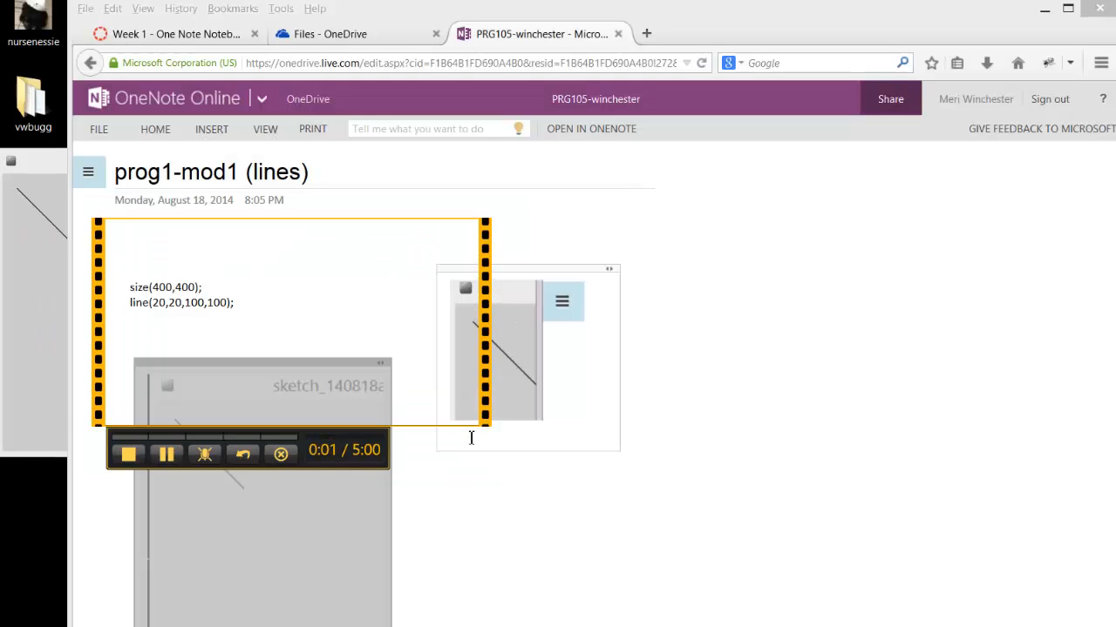
pyautogui.moveTo(128, 456)
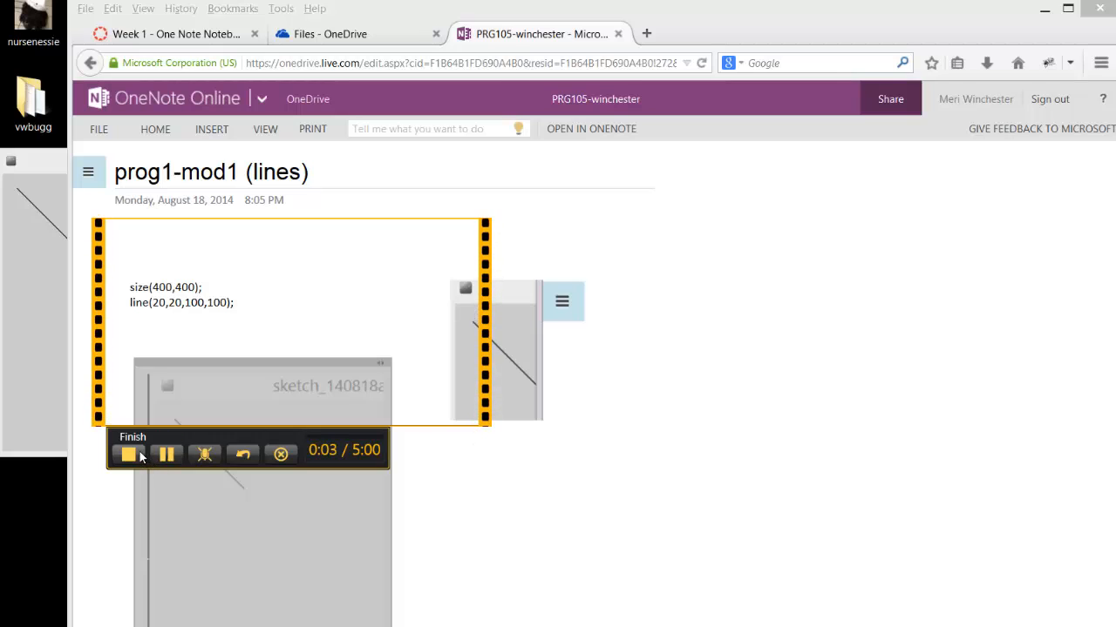
pyautogui.click(129, 453)
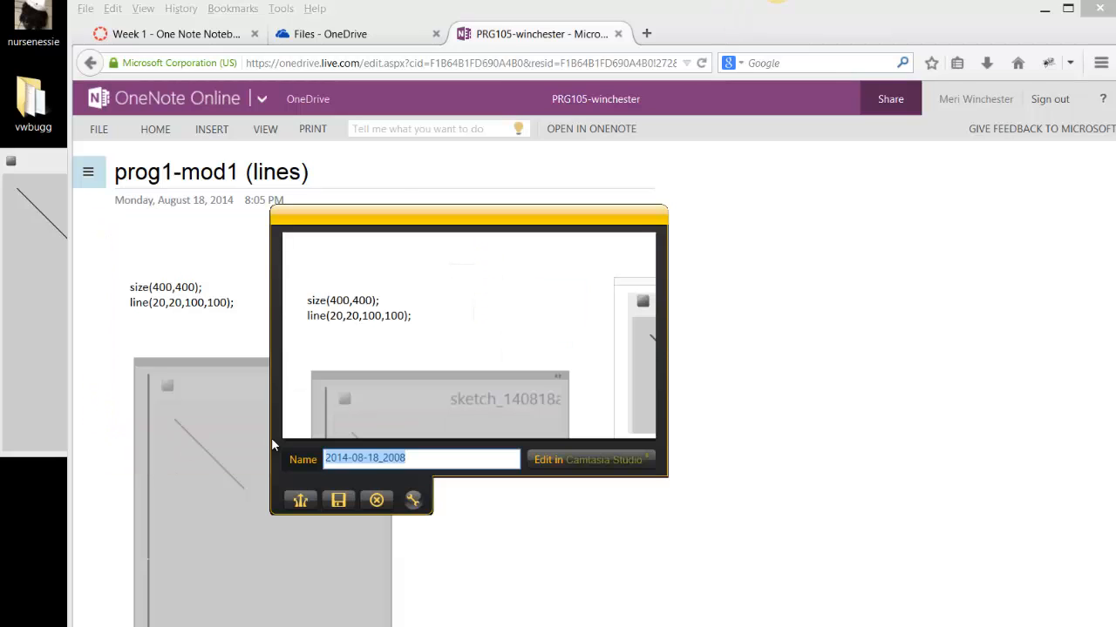
pyautogui.click(338, 501)
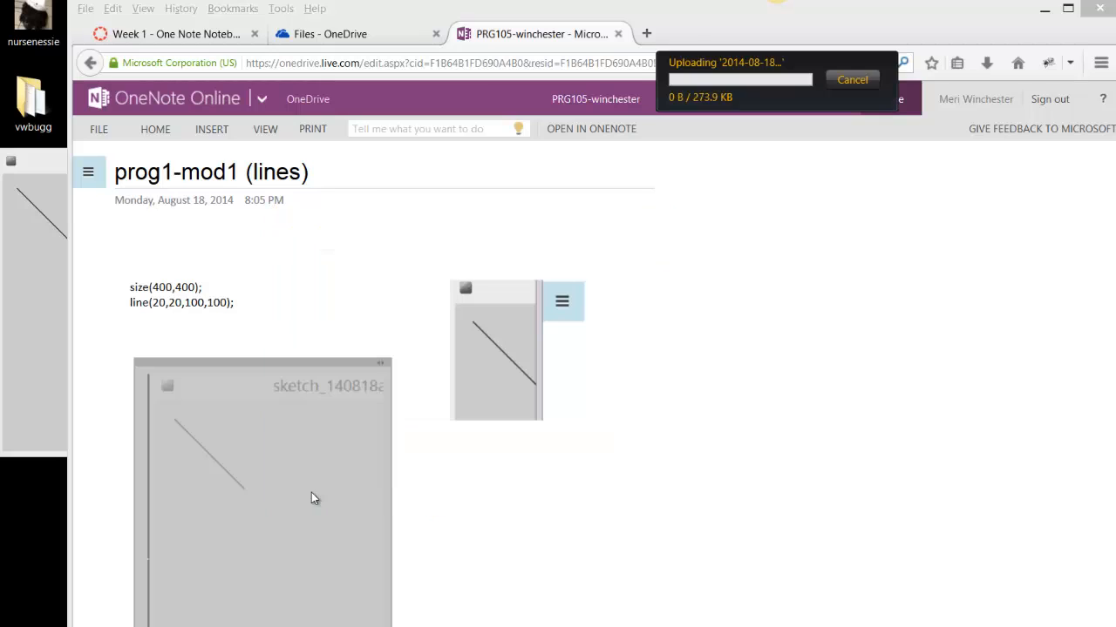
pyautogui.moveTo(371, 475)
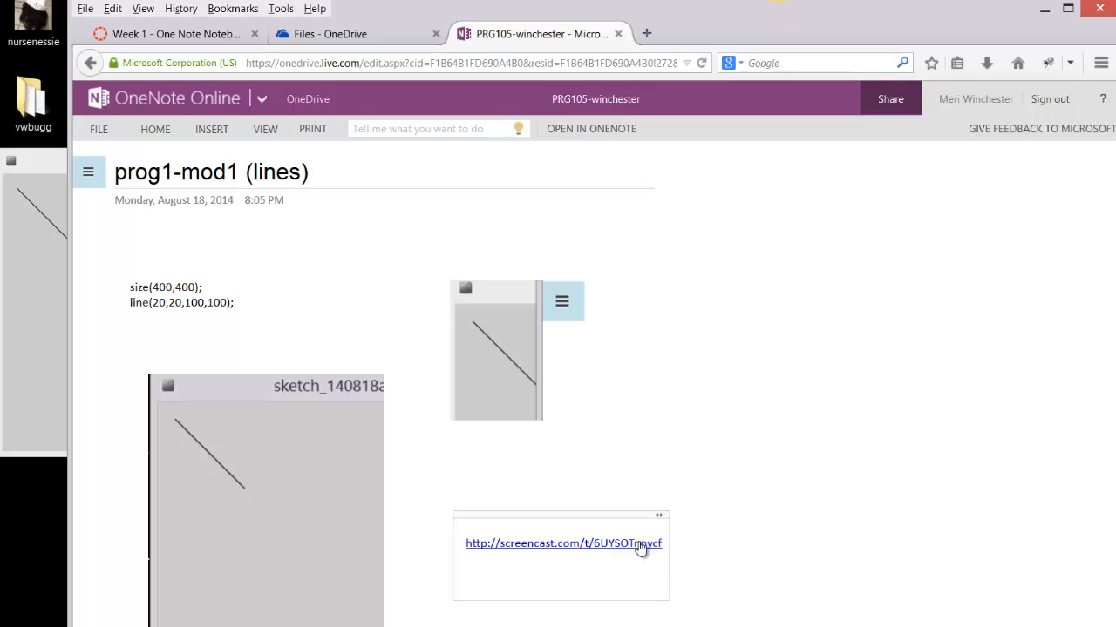
pyautogui.click(563, 543)
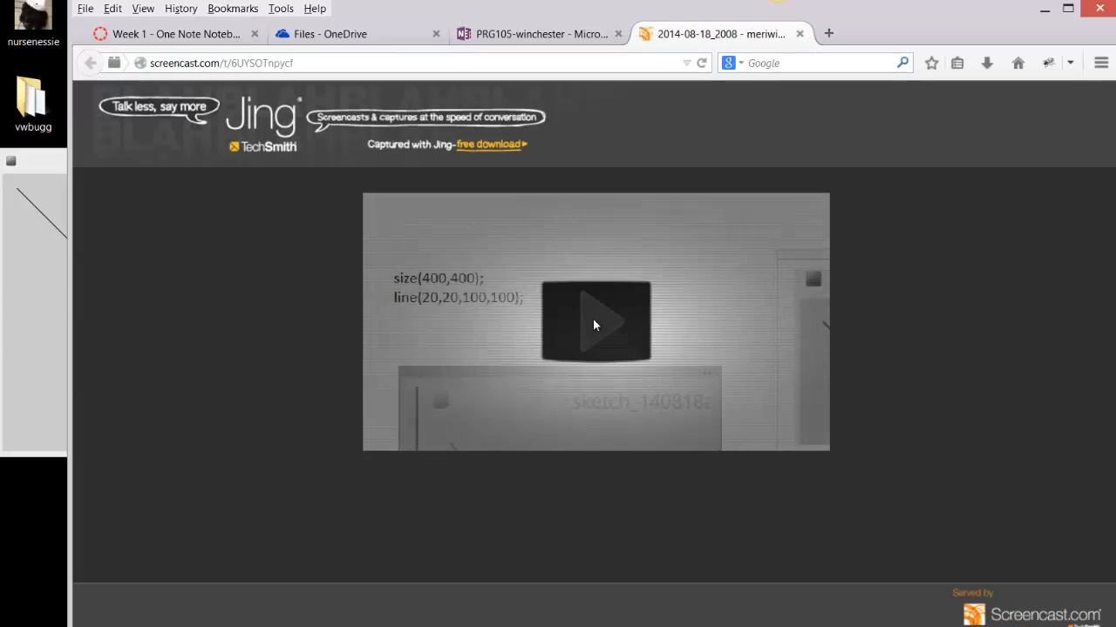
pyautogui.click(596, 324)
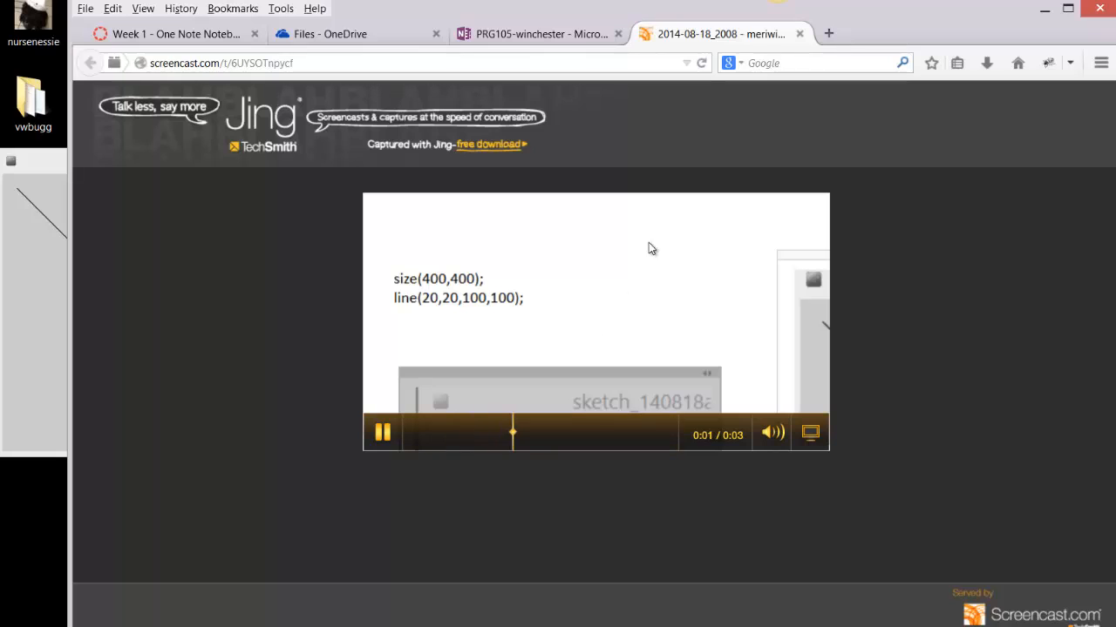
pyautogui.click(540, 34)
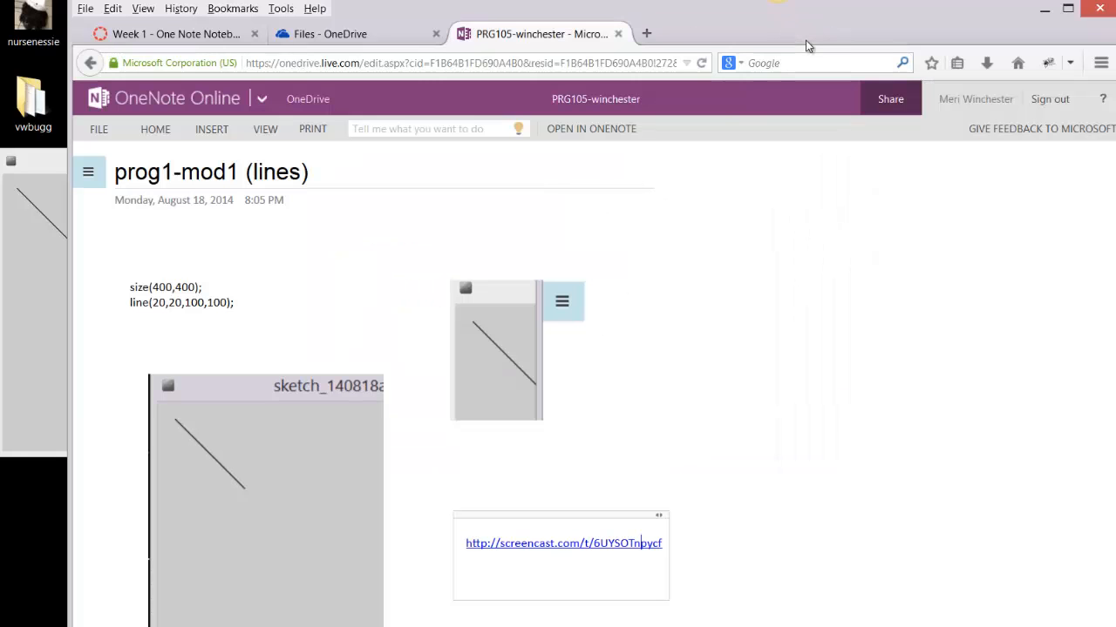
pyautogui.moveTo(88, 172)
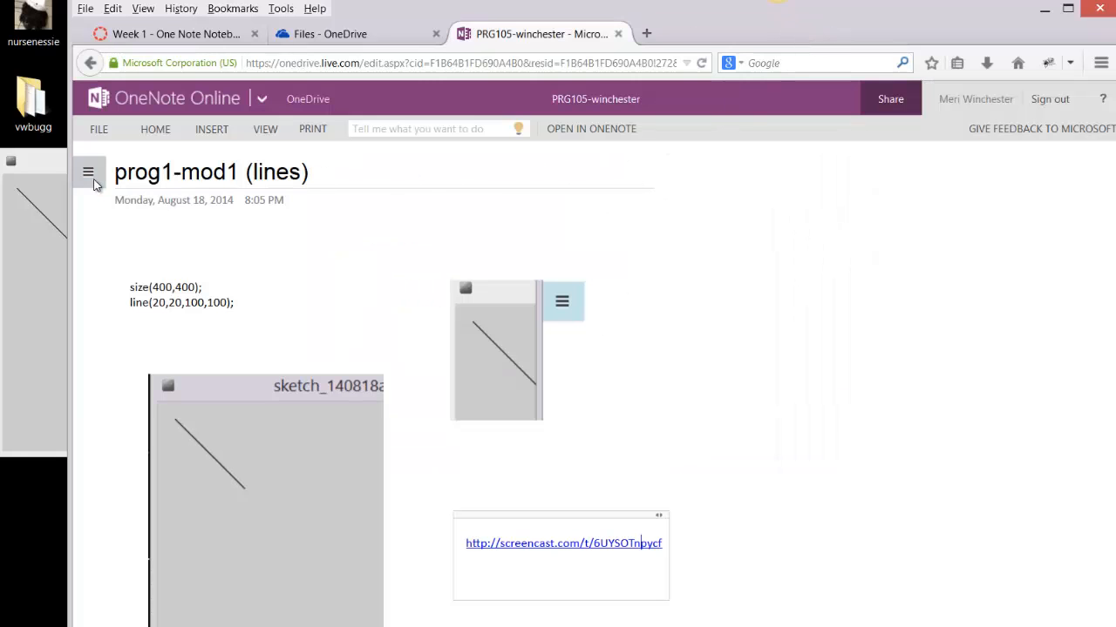
# Open the navigation pane and go to the Example 2-2 page in week 1
pyautogui.click(87, 171)
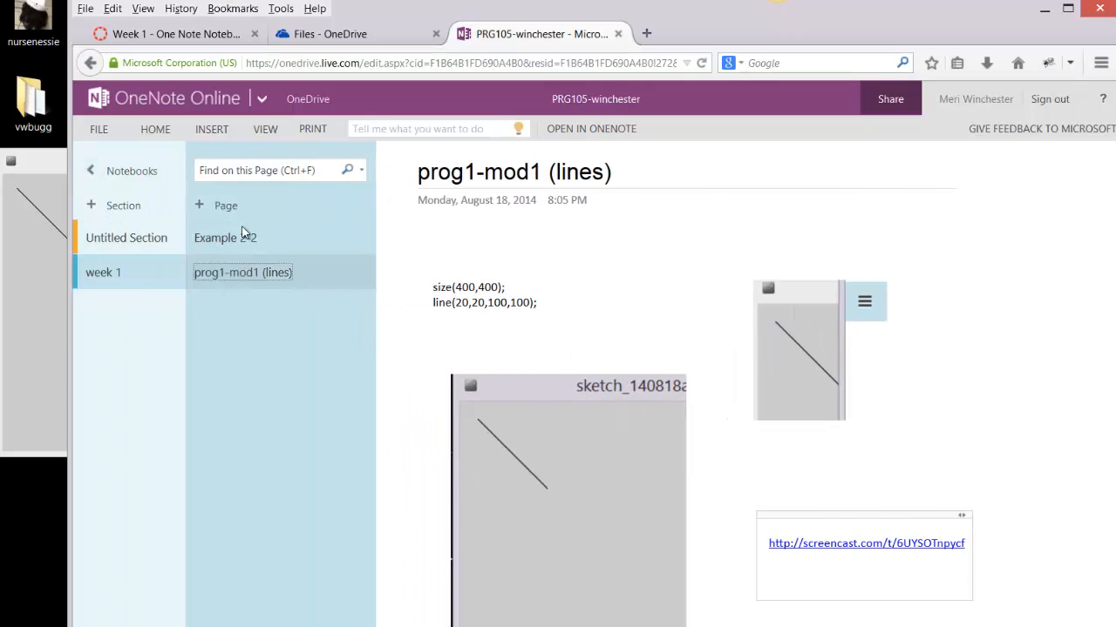
pyautogui.click(224, 237)
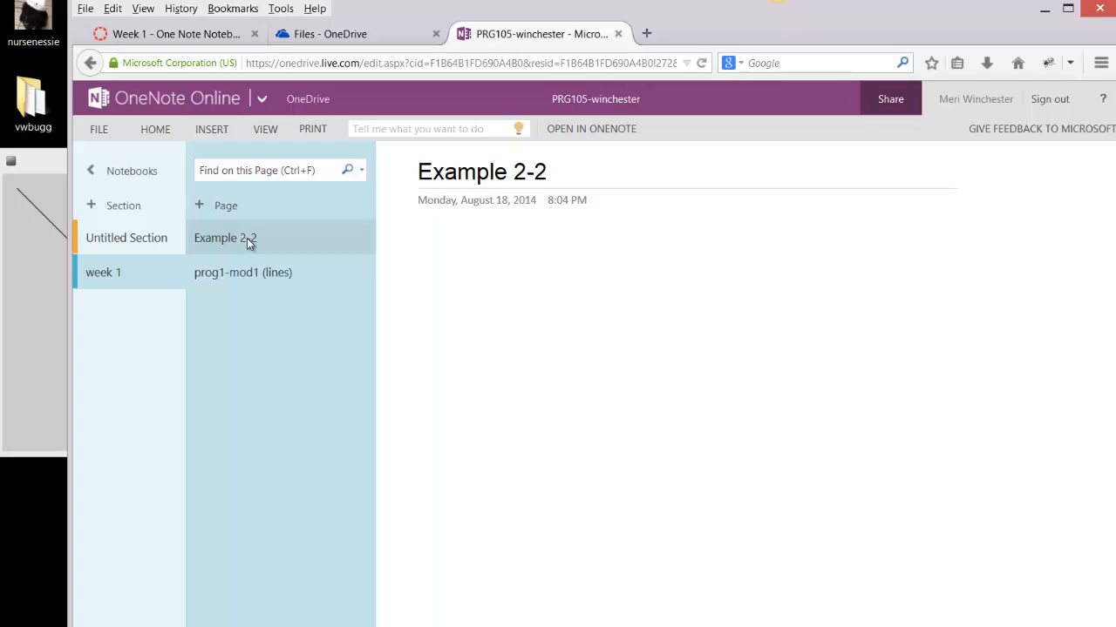
pyautogui.moveTo(265, 236)
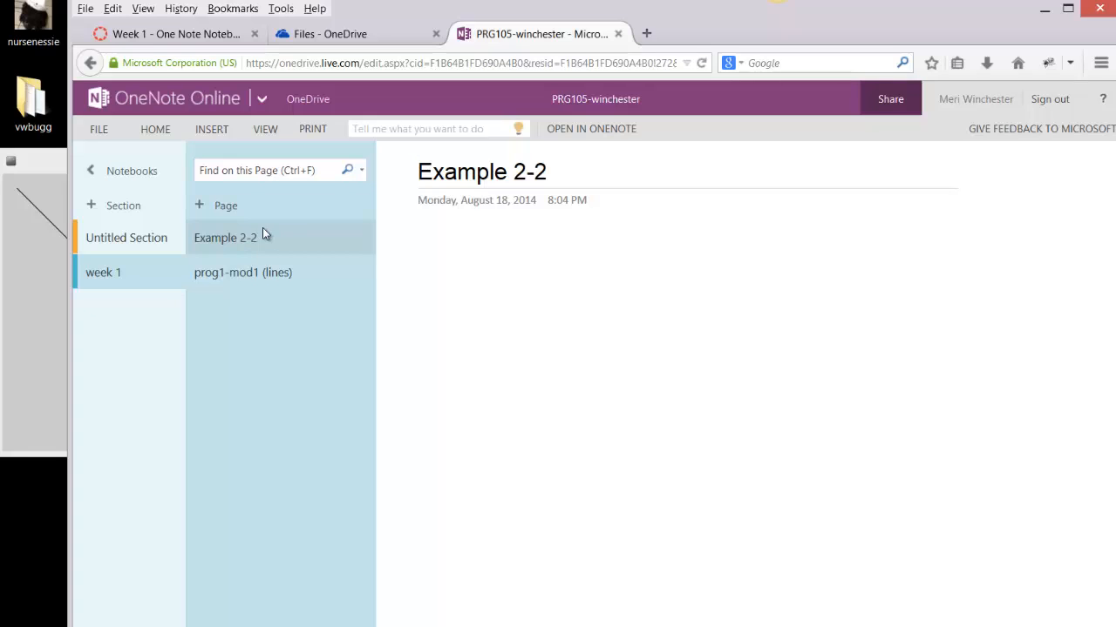